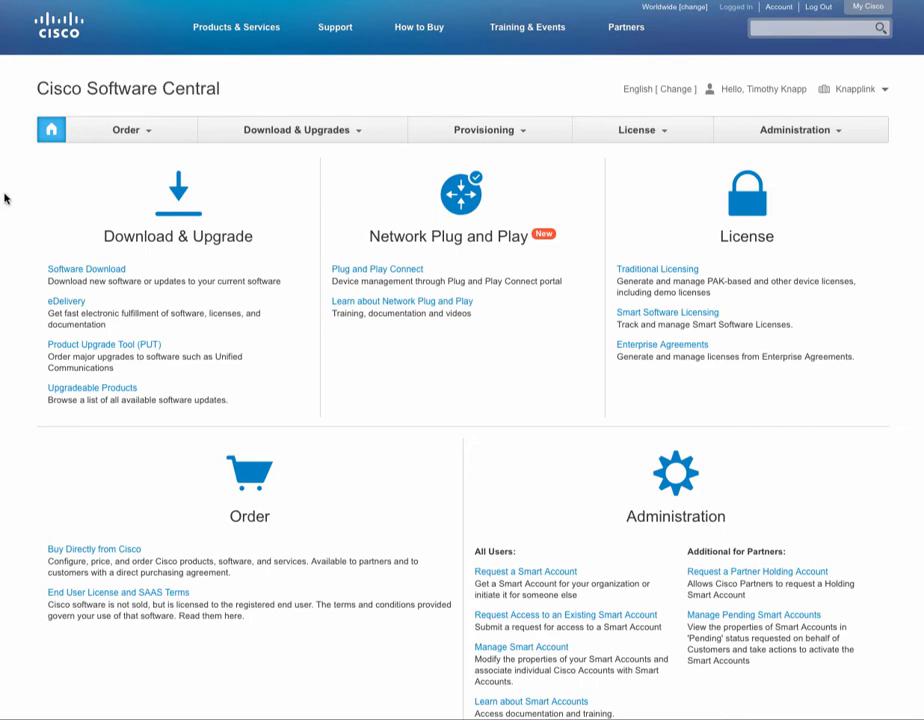
{"action": "mouse_move", "coordinate": [196, 254]}
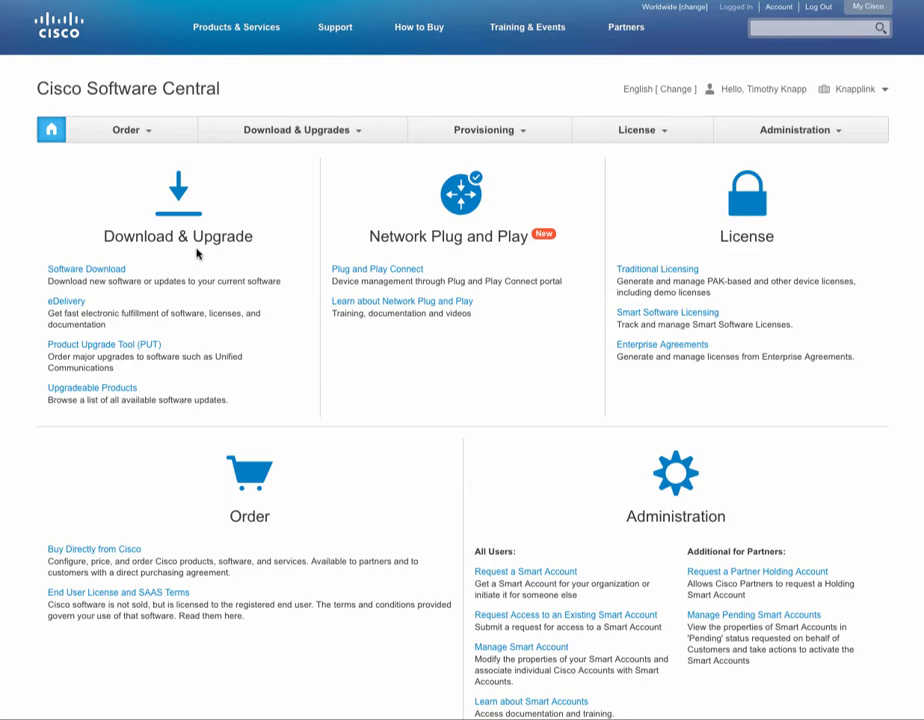
{"action": "mouse_move", "coordinate": [524, 264]}
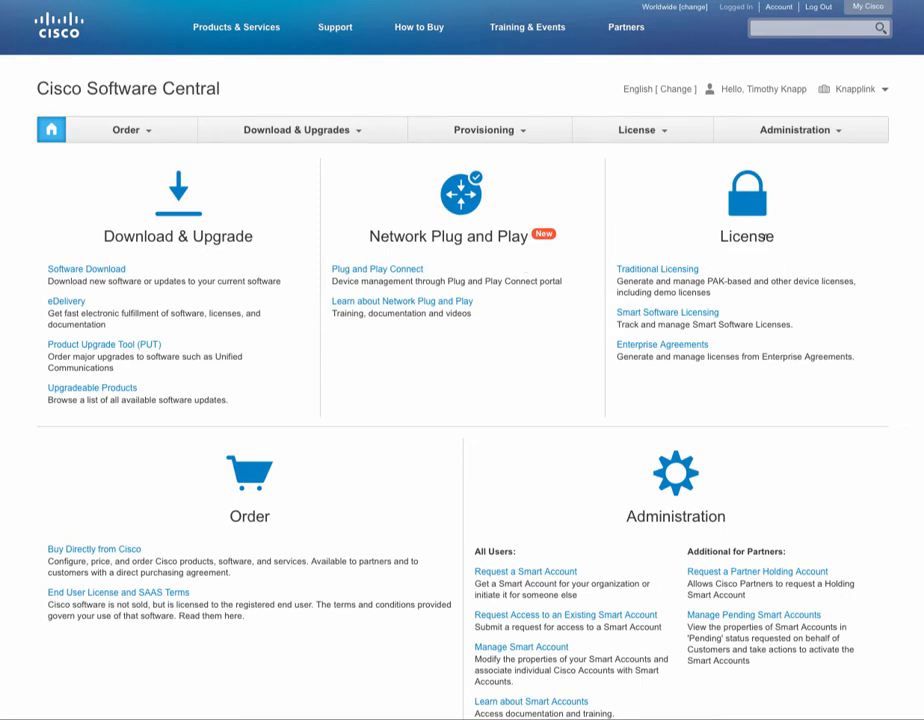
{"action": "mouse_move", "coordinate": [308, 472]}
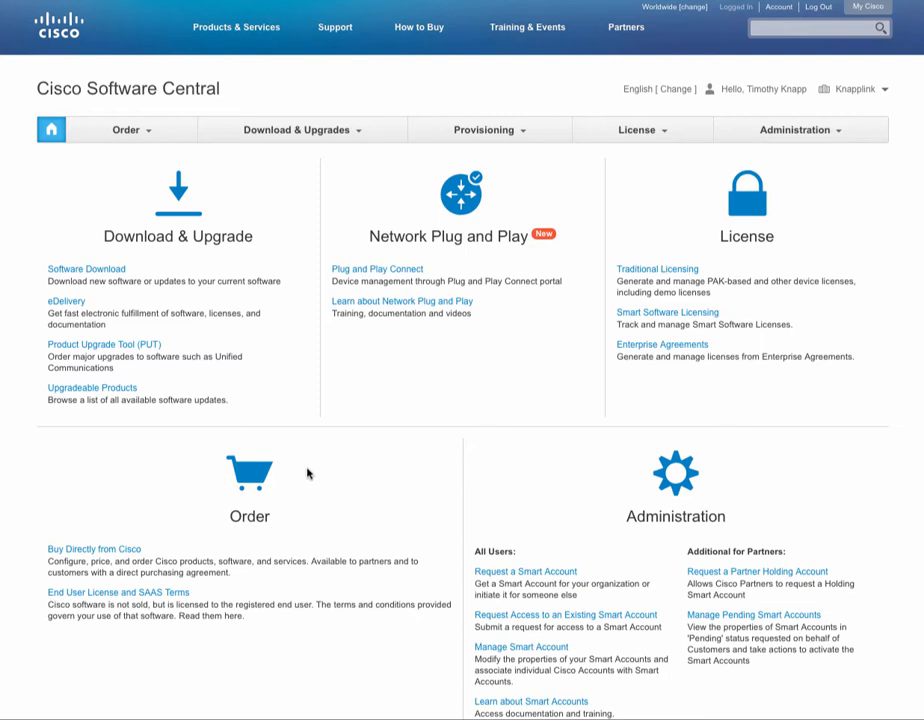
{"action": "mouse_move", "coordinate": [598, 530]}
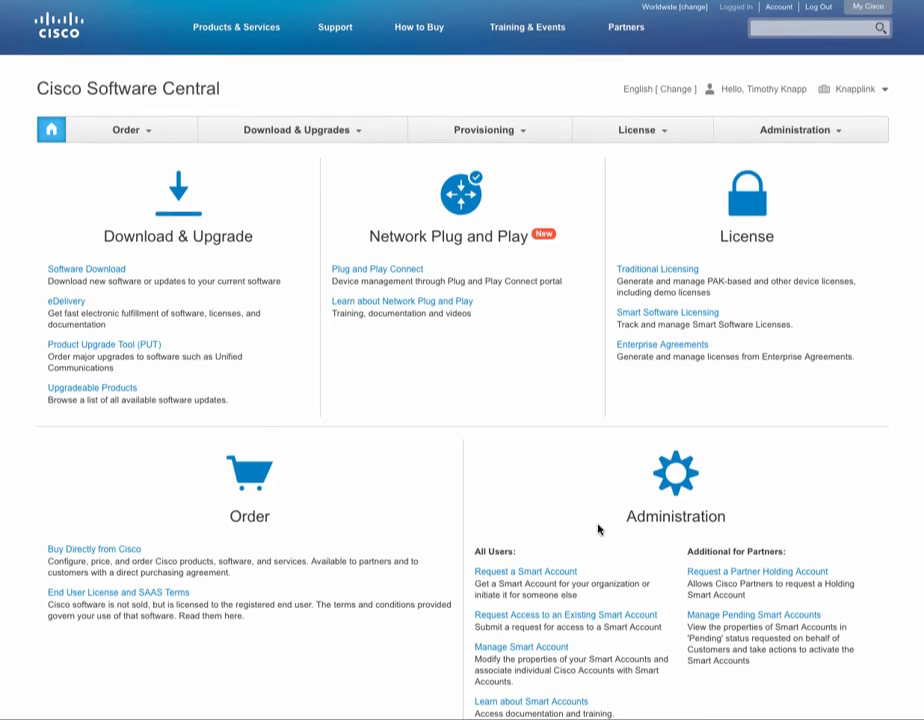
{"action": "mouse_move", "coordinate": [716, 530]}
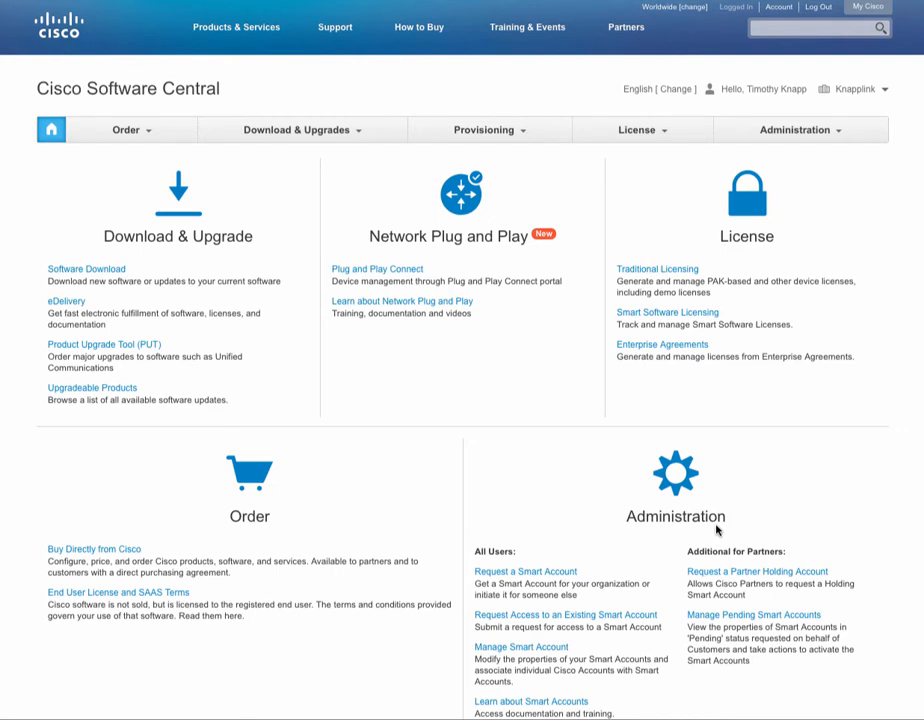
{"action": "mouse_move", "coordinate": [612, 332]}
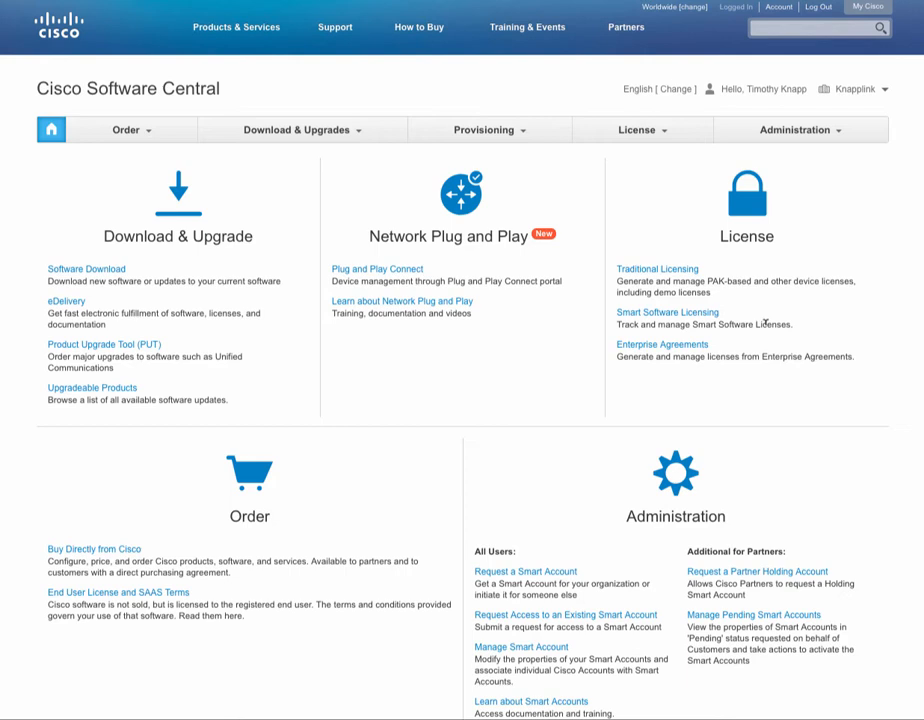
Step: Bring up the licensing Alerts overview showing major and minor alerts for the account
{"action": "left_click", "coordinate": [668, 312]}
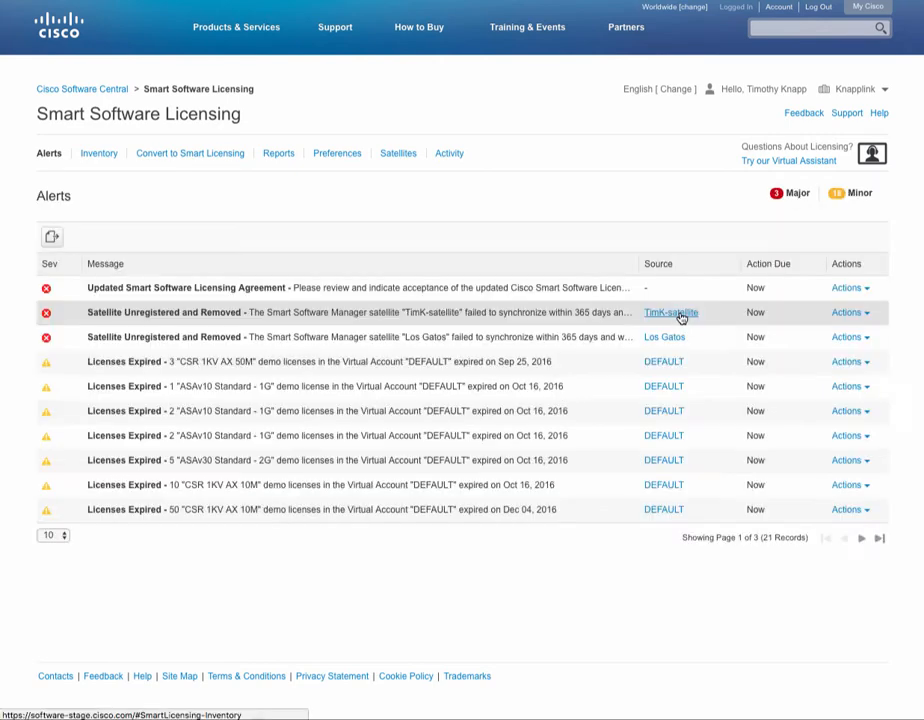
{"action": "mouse_move", "coordinate": [168, 222]}
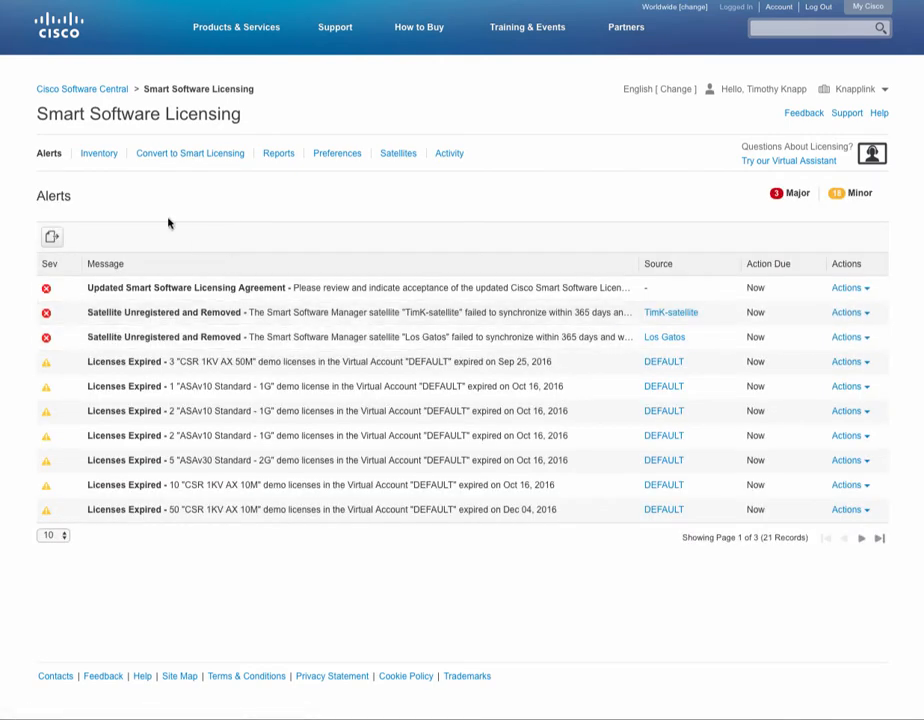
{"action": "mouse_move", "coordinate": [114, 168]}
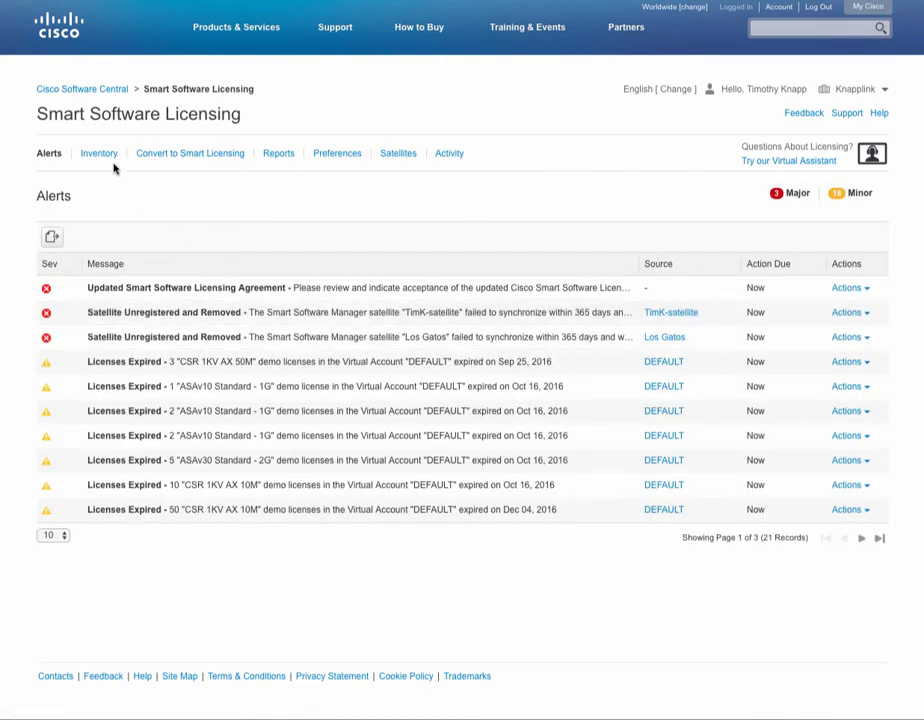
{"action": "mouse_move", "coordinate": [204, 166]}
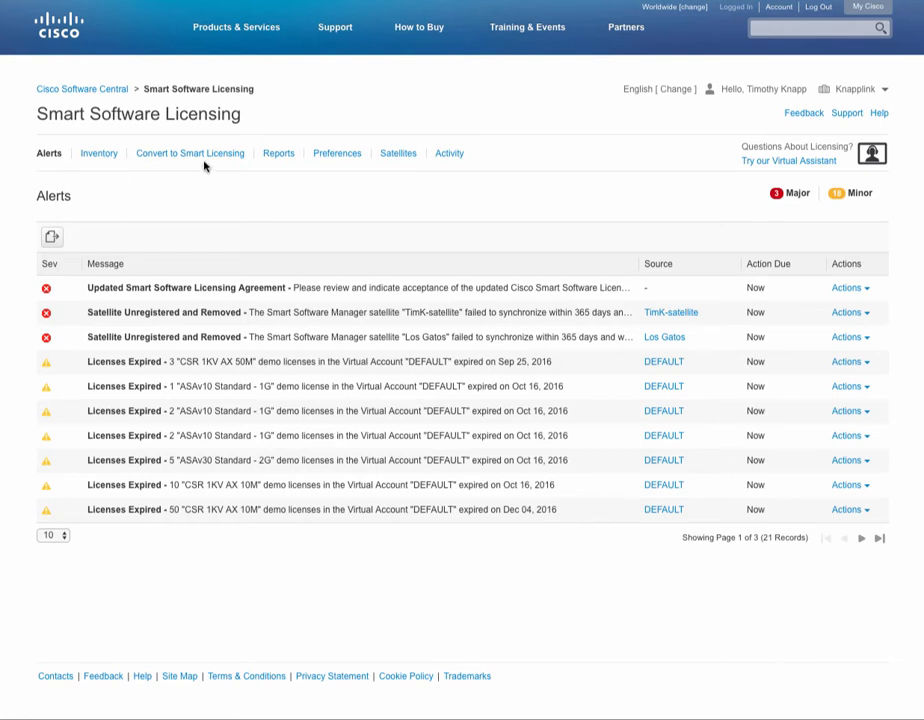
{"action": "mouse_move", "coordinate": [280, 164]}
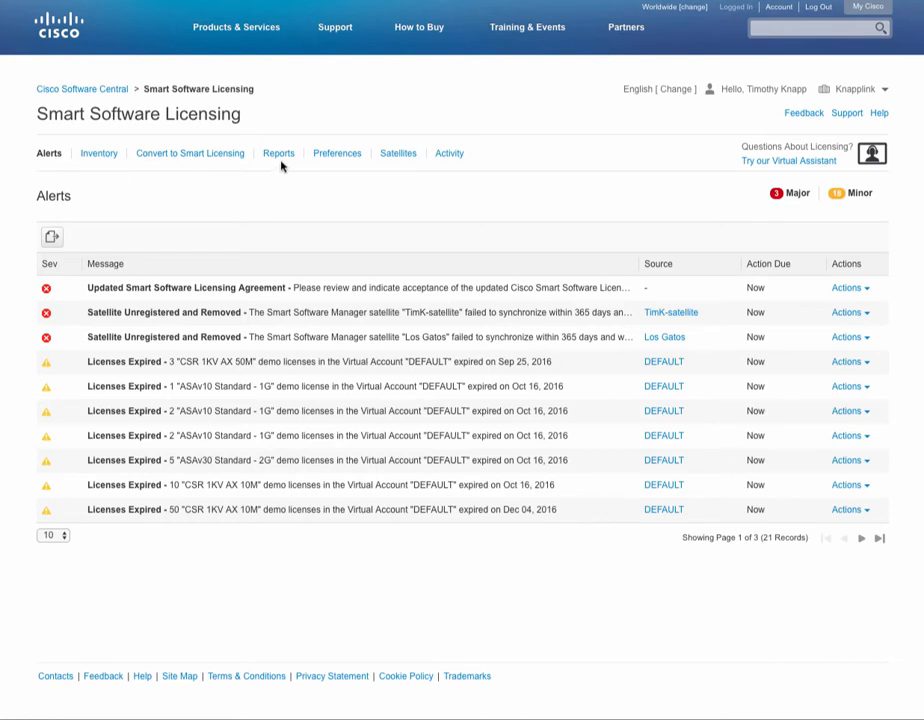
{"action": "mouse_move", "coordinate": [344, 168]}
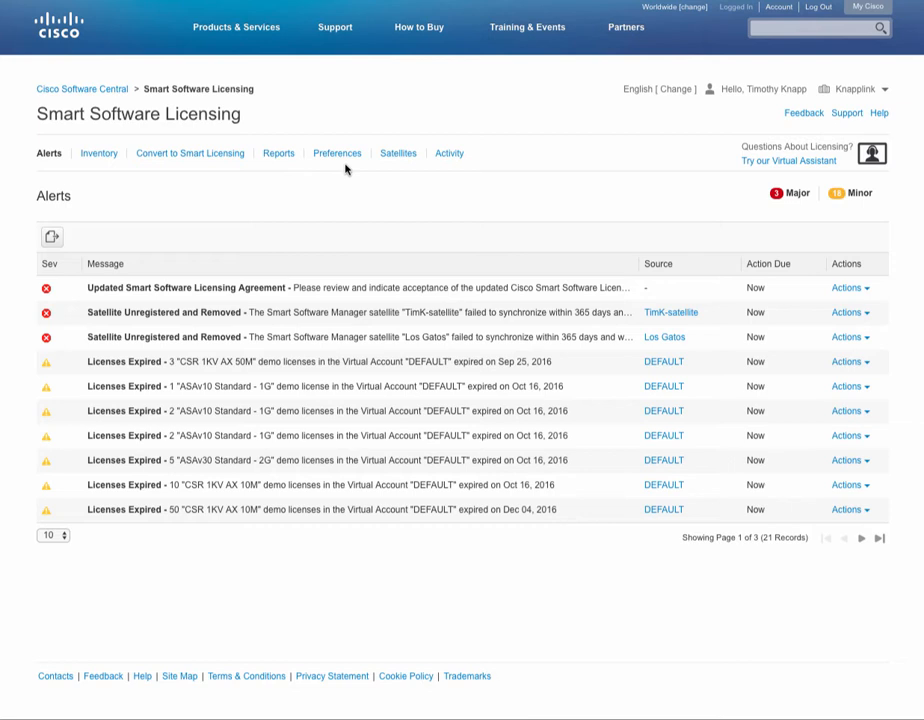
{"action": "mouse_move", "coordinate": [410, 170]}
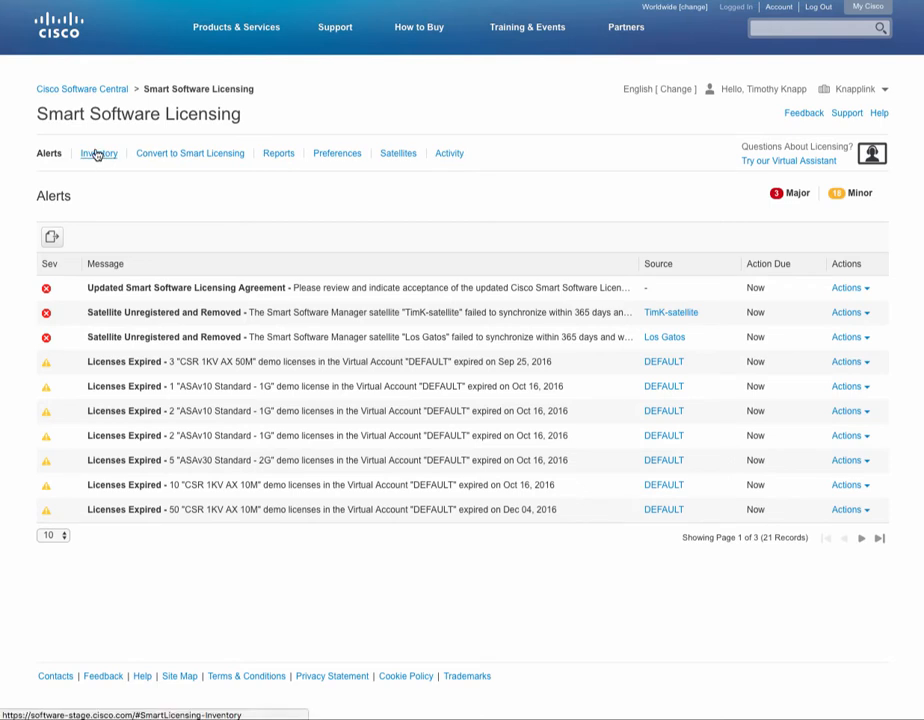
Step: Switch the Inventory view to the DEFAULT virtual account by searching 'def'
{"action": "left_click", "coordinate": [98, 152]}
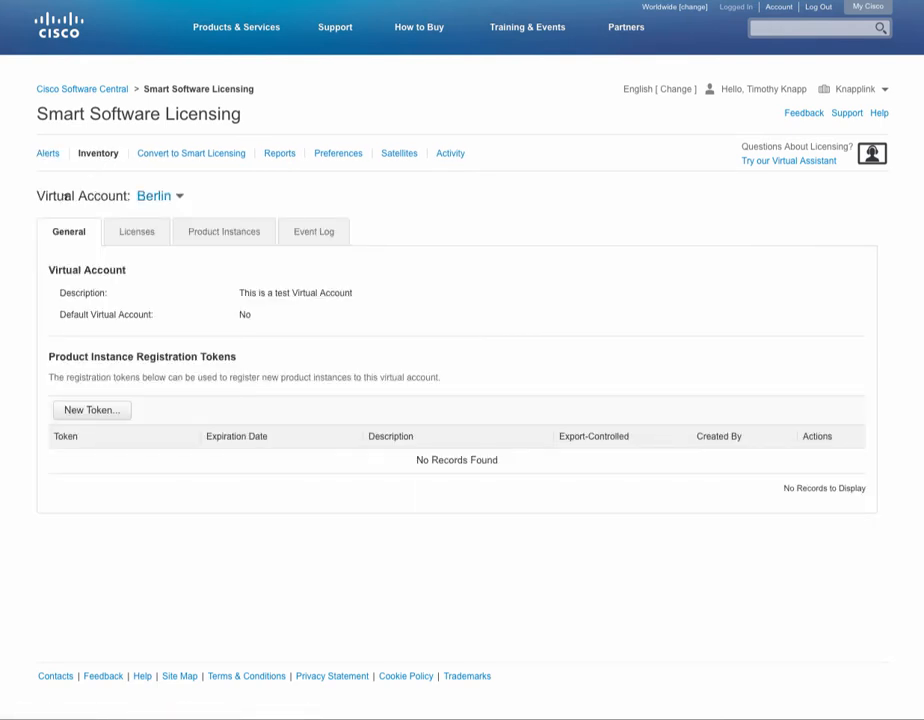
{"action": "left_click", "coordinate": [176, 196]}
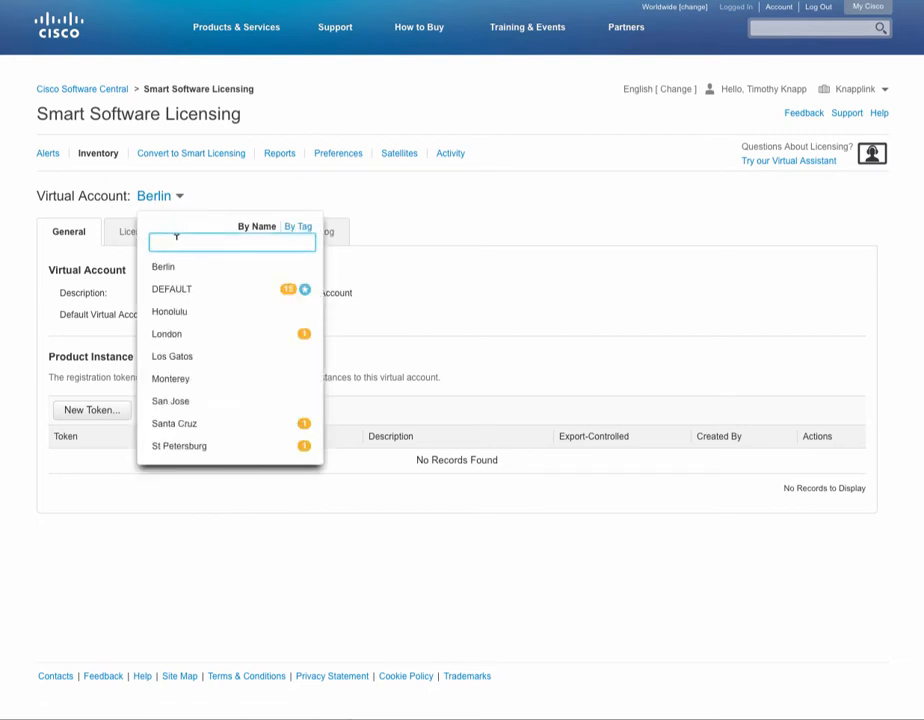
{"action": "type", "text": "def"}
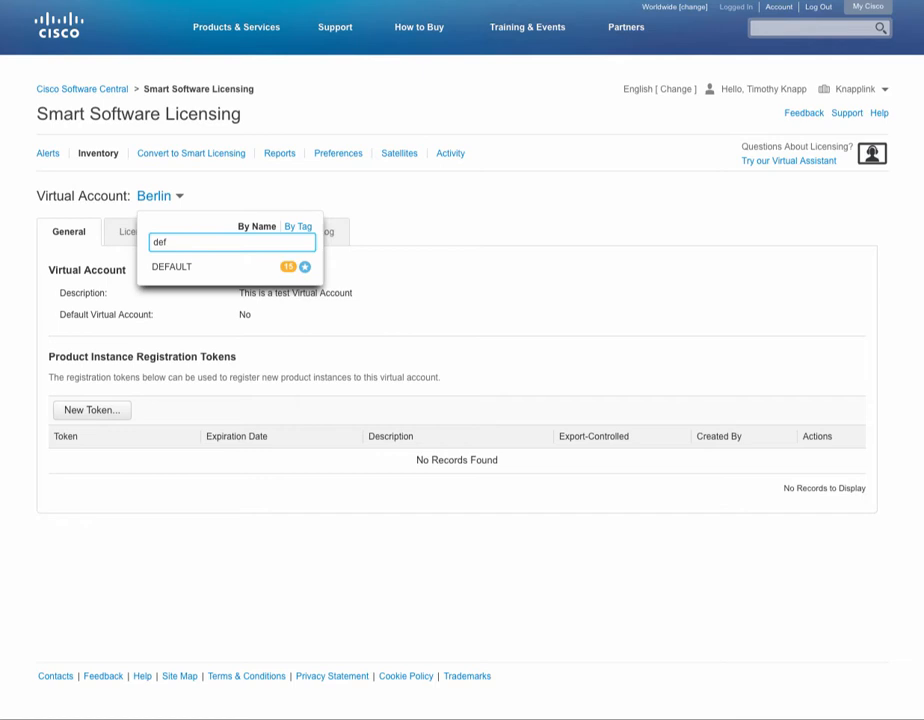
{"action": "left_click", "coordinate": [172, 268]}
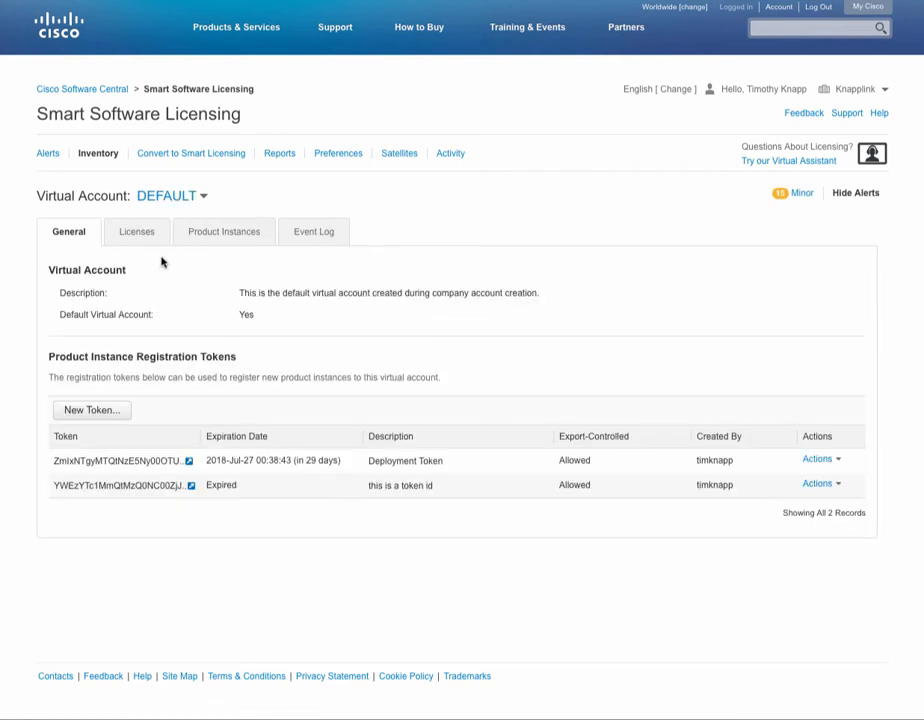
{"action": "mouse_move", "coordinate": [136, 236]}
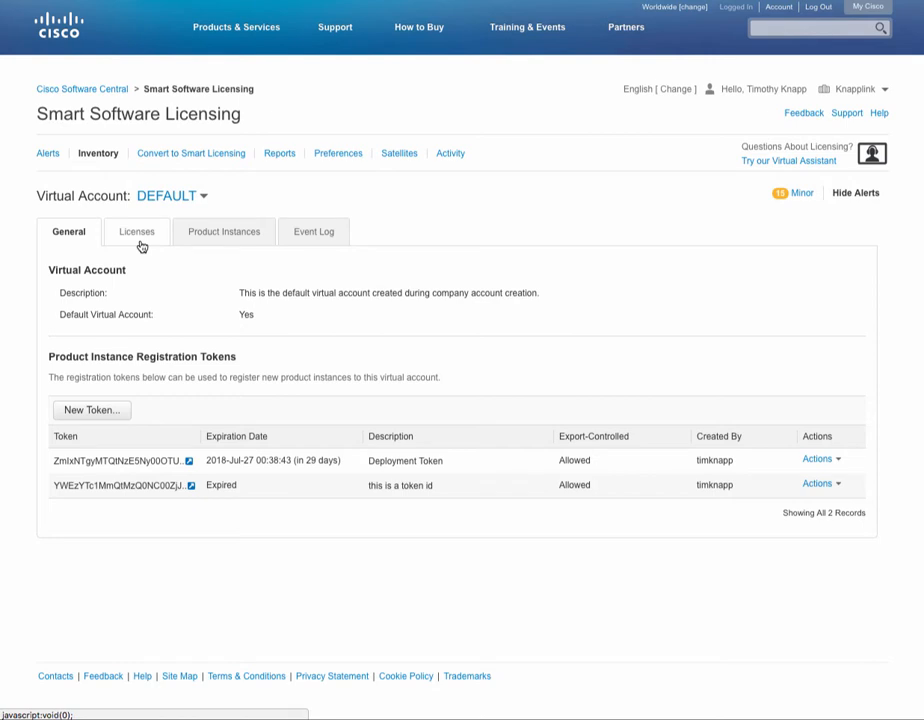
Step: Show the DEFAULT account's Licenses list in Advanced View with search filters and expandable rows
{"action": "left_click", "coordinate": [136, 232]}
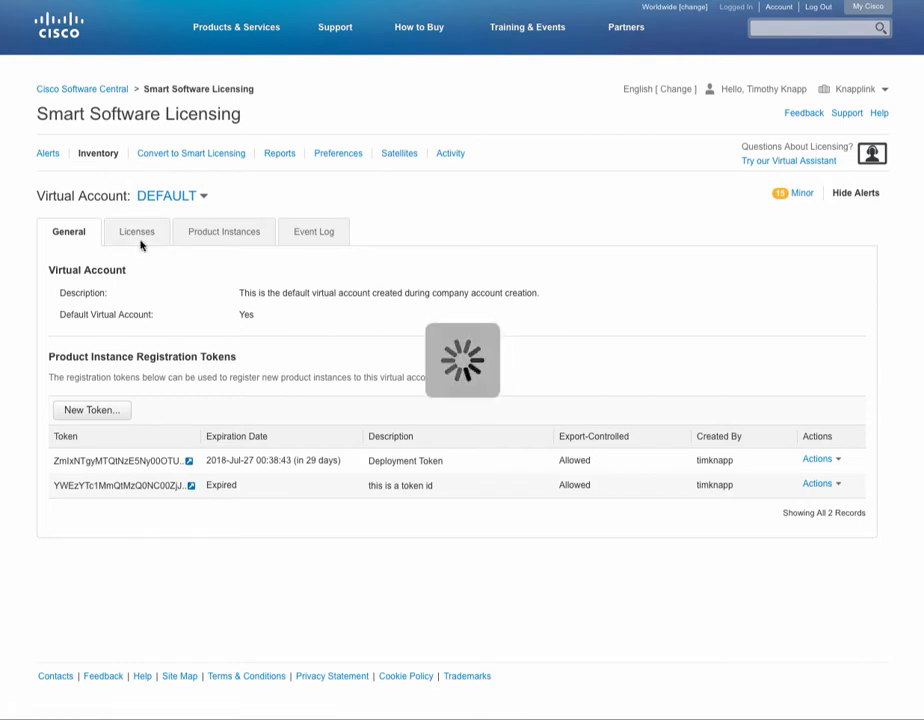
{"action": "left_click", "coordinate": [136, 232]}
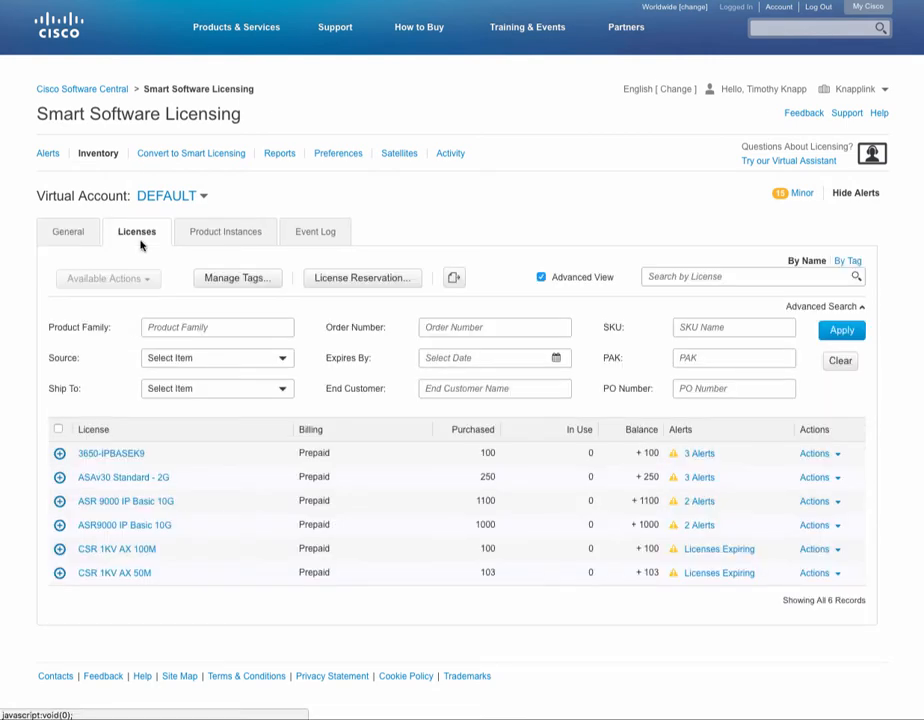
{"action": "mouse_move", "coordinate": [148, 308]}
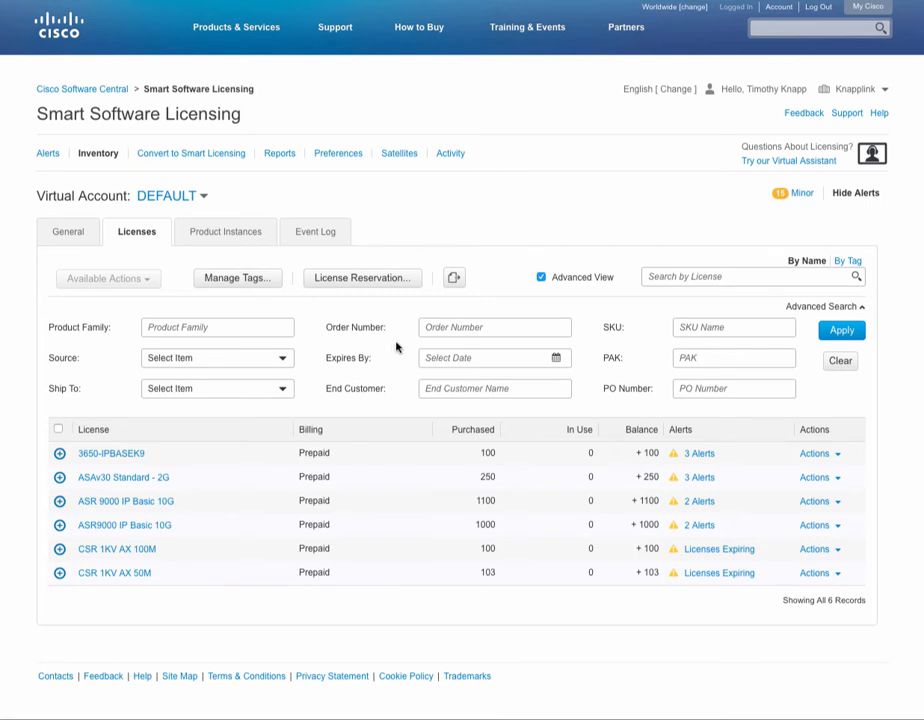
{"action": "mouse_move", "coordinate": [376, 360]}
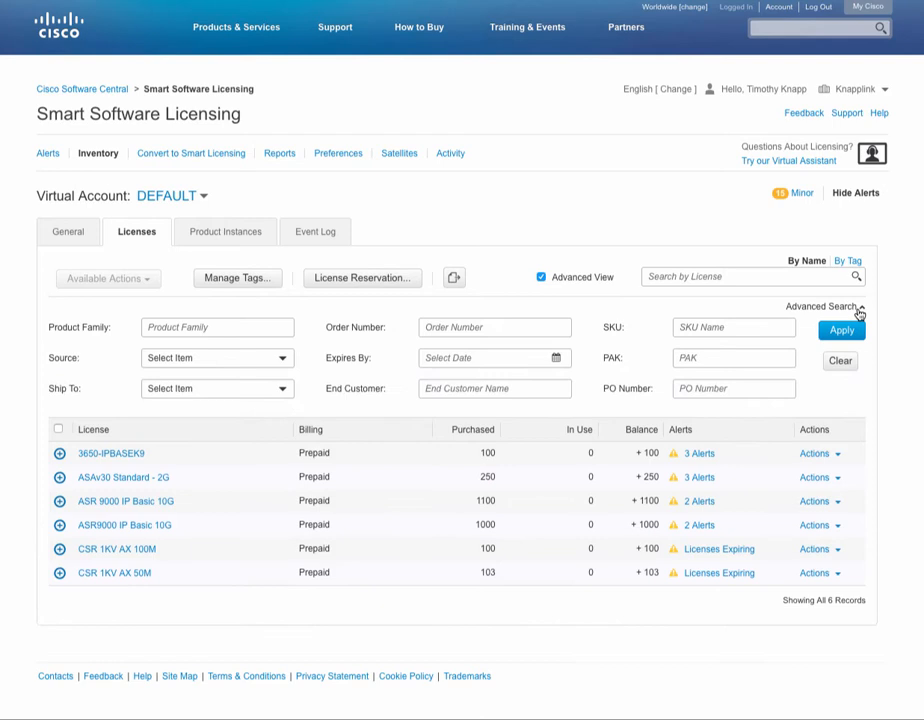
{"action": "left_click", "coordinate": [540, 276]}
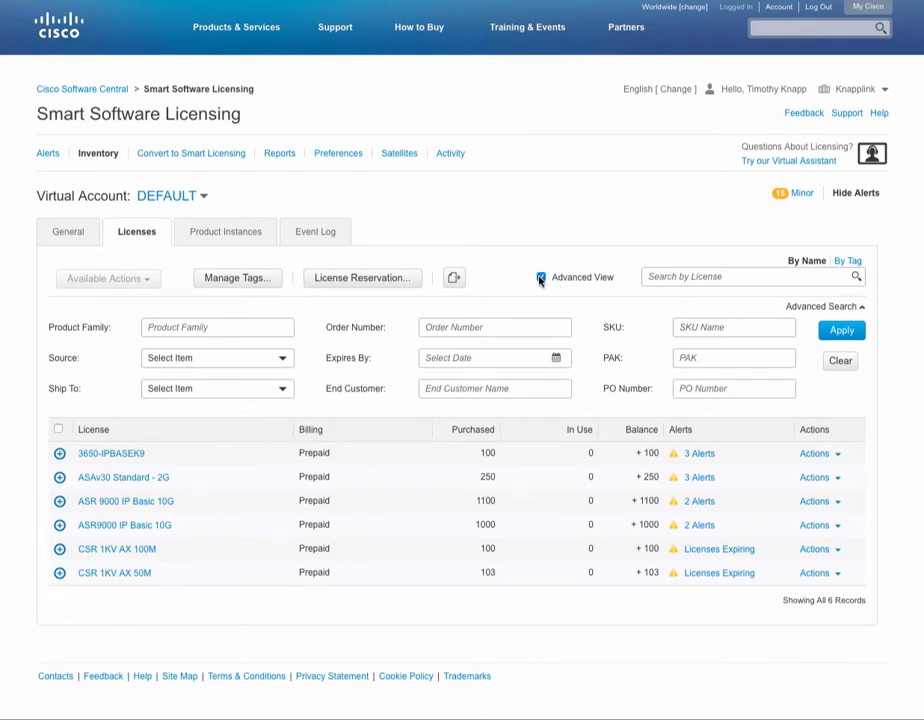
{"action": "left_click", "coordinate": [540, 276]}
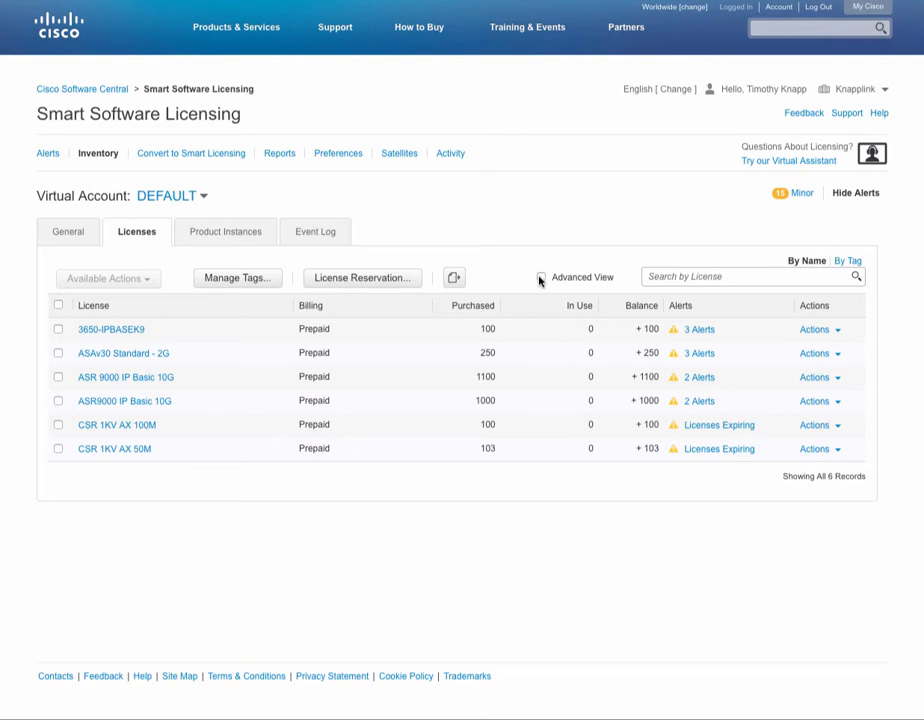
{"action": "left_click", "coordinate": [540, 276]}
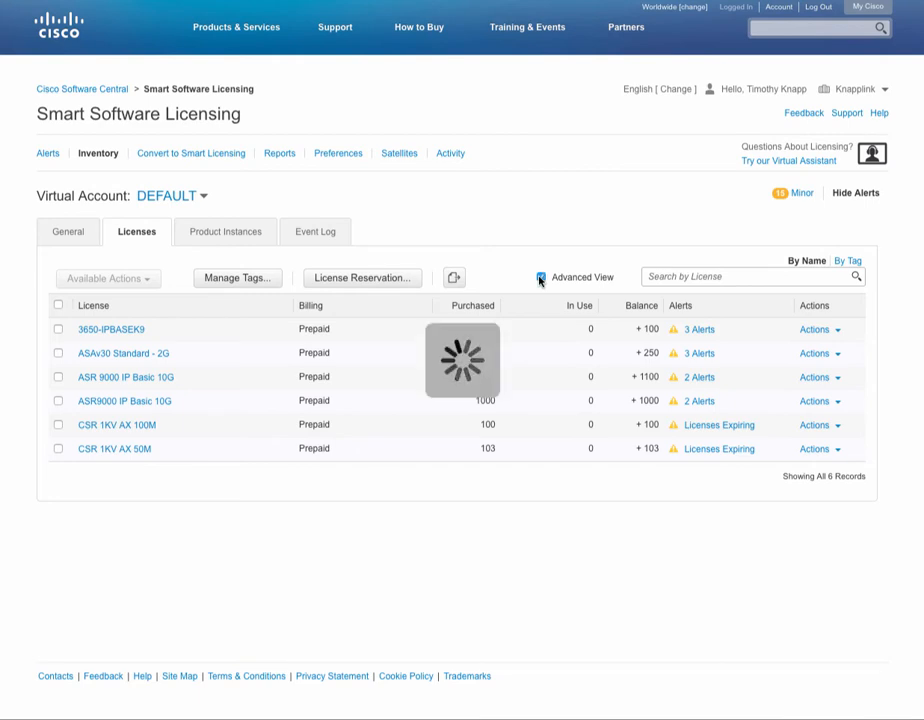
{"action": "left_click", "coordinate": [540, 276]}
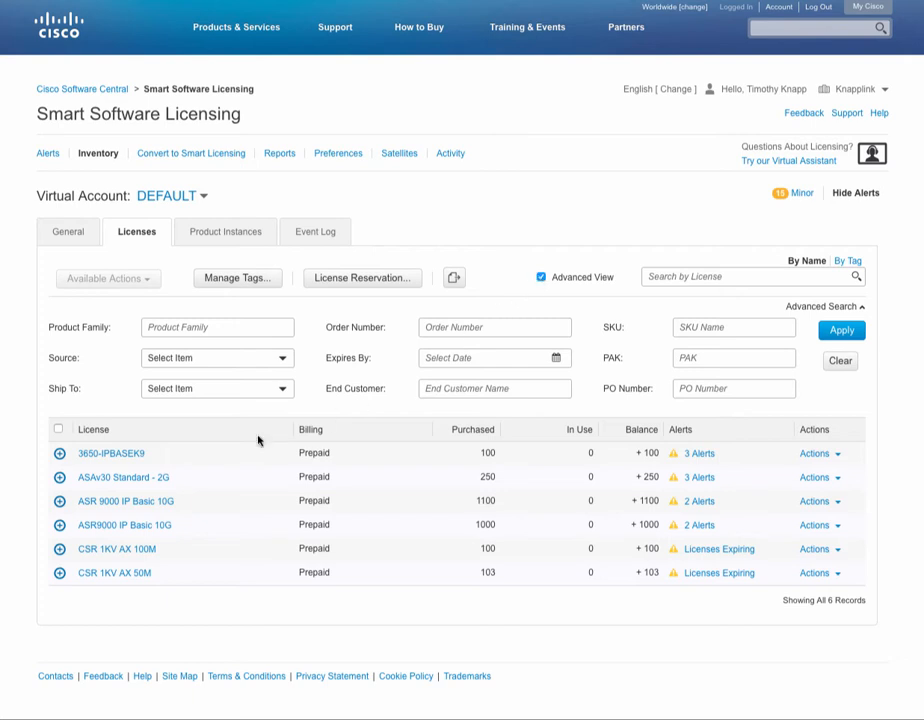
Step: Expand 3650-IPBASEK9 to its three Manual Entry sources and try selecting the 25- and 50-license sources
{"action": "left_click", "coordinate": [58, 452]}
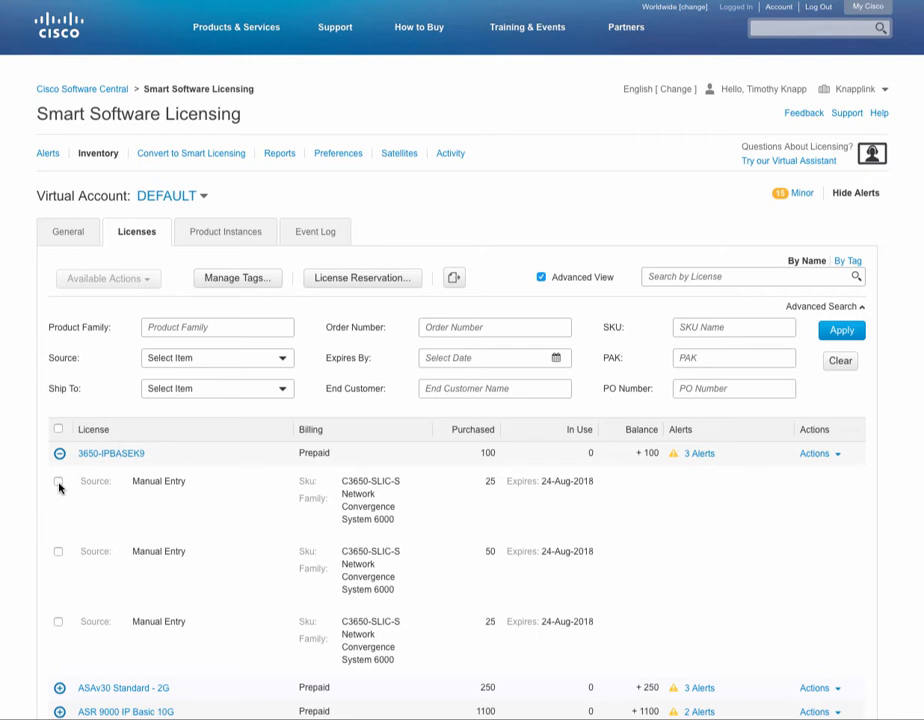
{"action": "left_click", "coordinate": [58, 480]}
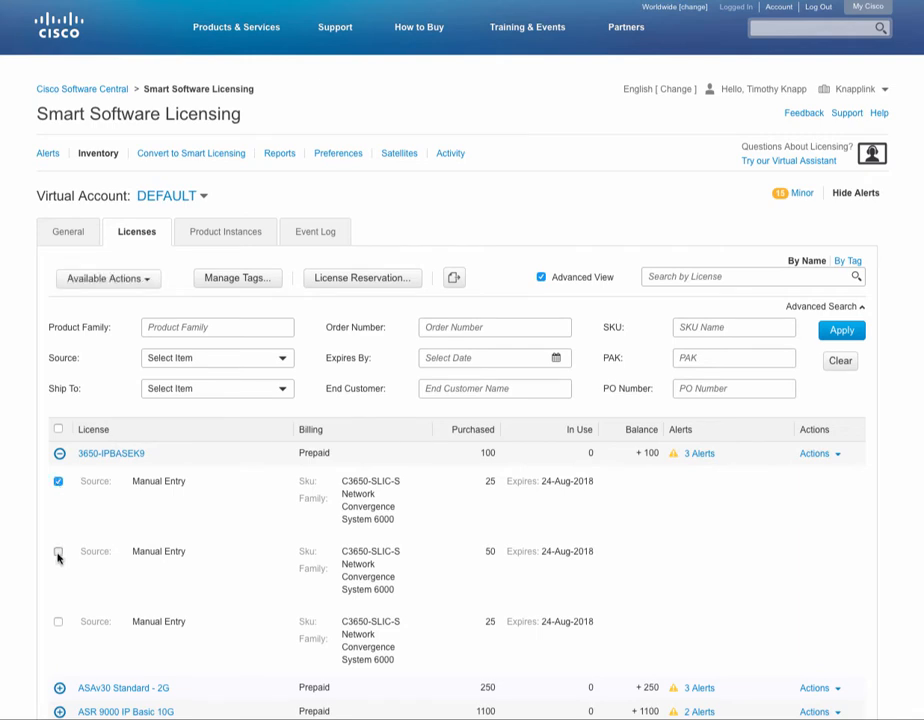
{"action": "left_click", "coordinate": [56, 552]}
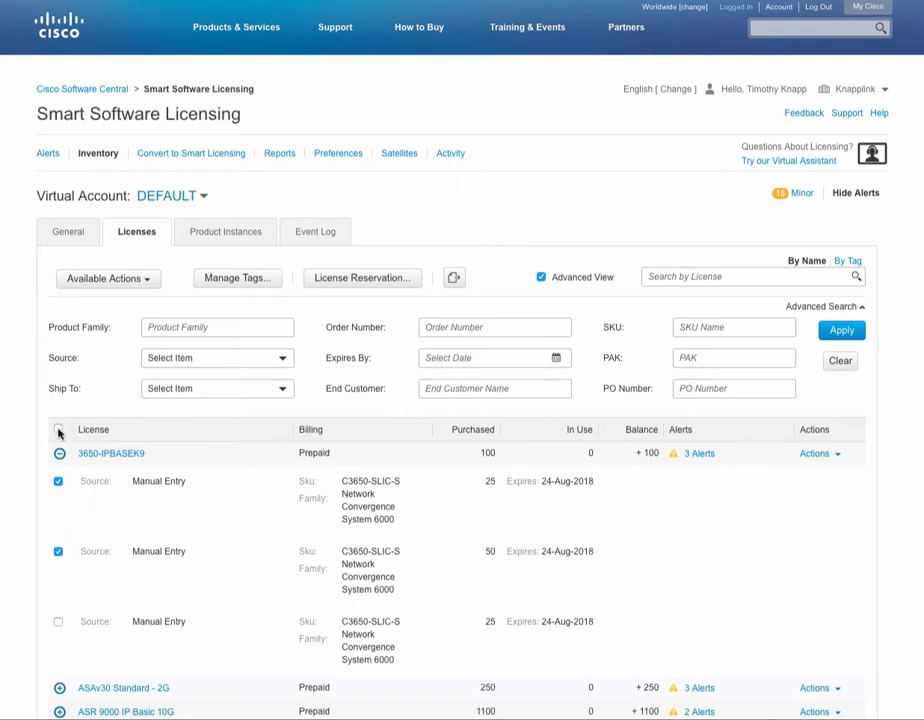
{"action": "left_click", "coordinate": [58, 428]}
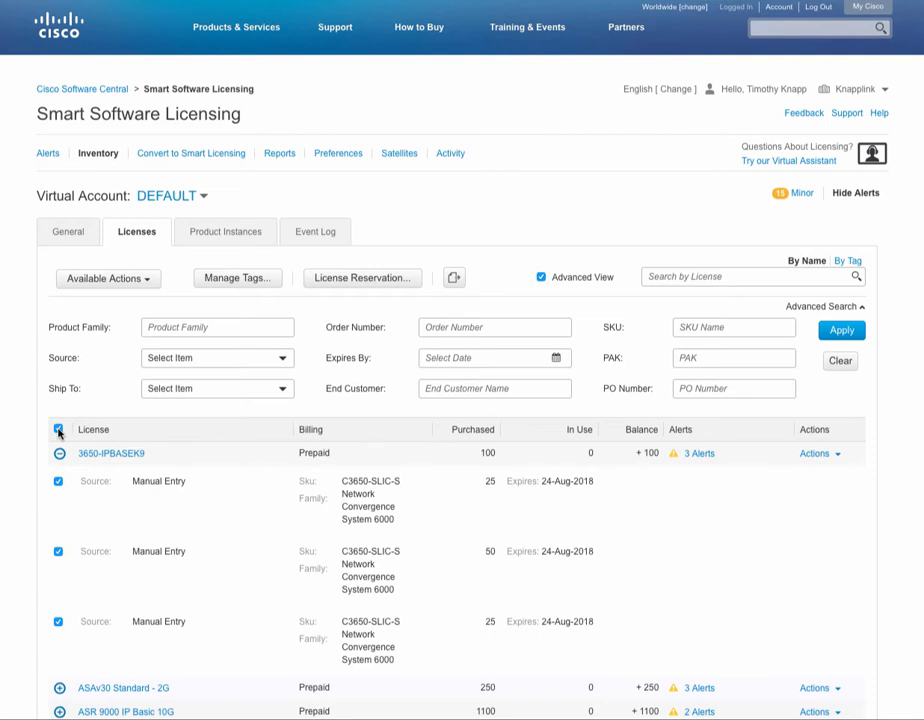
{"action": "left_click", "coordinate": [58, 428]}
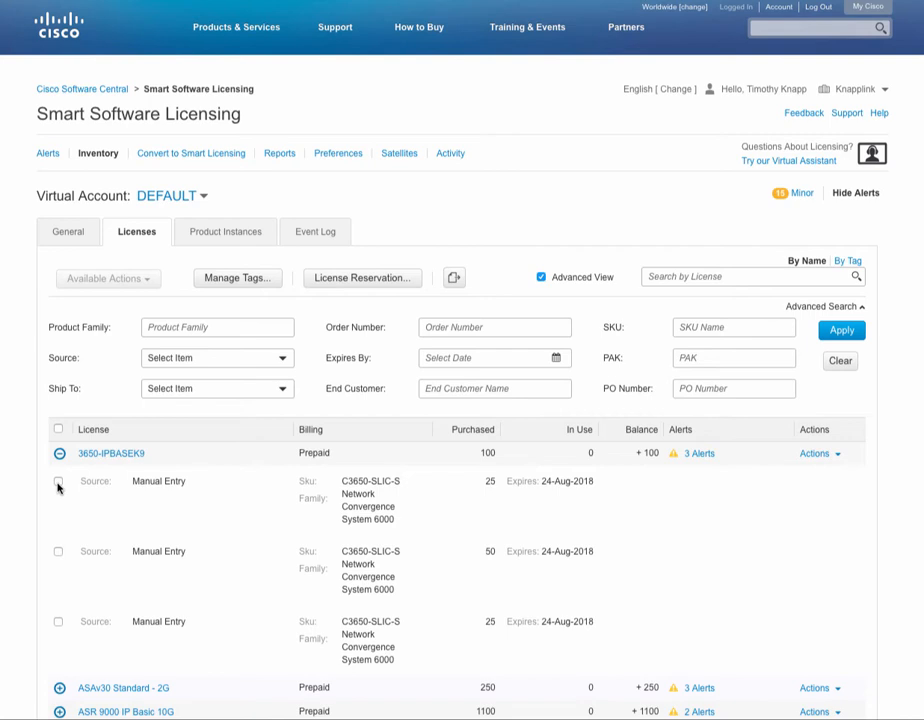
{"action": "left_click", "coordinate": [58, 482]}
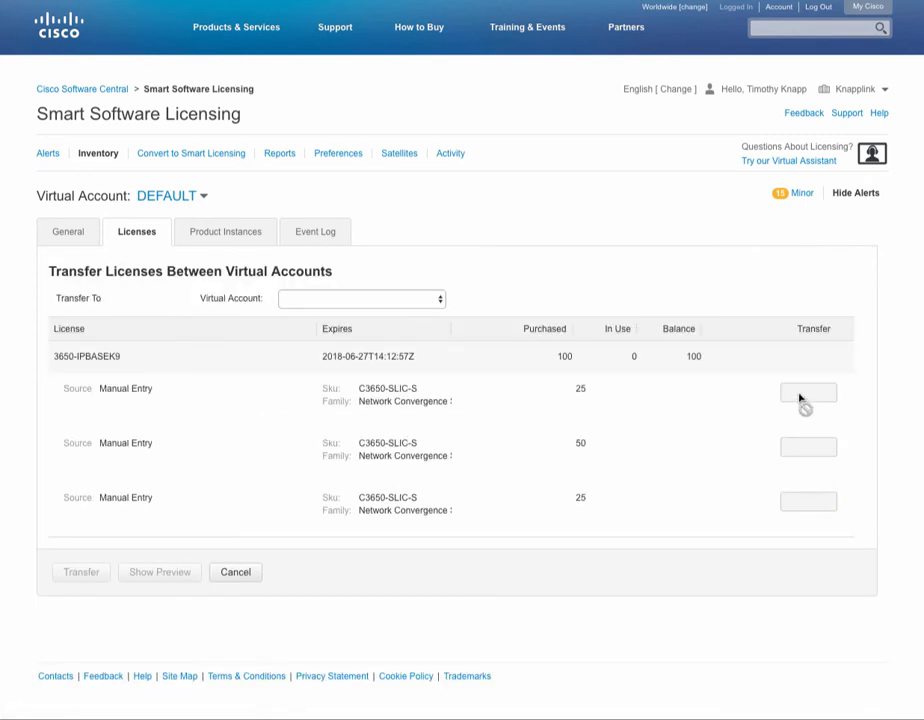
Step: Preview moving 25 3650-IPBASEK9 licenses from the first source to Santa Cruz
{"action": "left_click", "coordinate": [360, 298]}
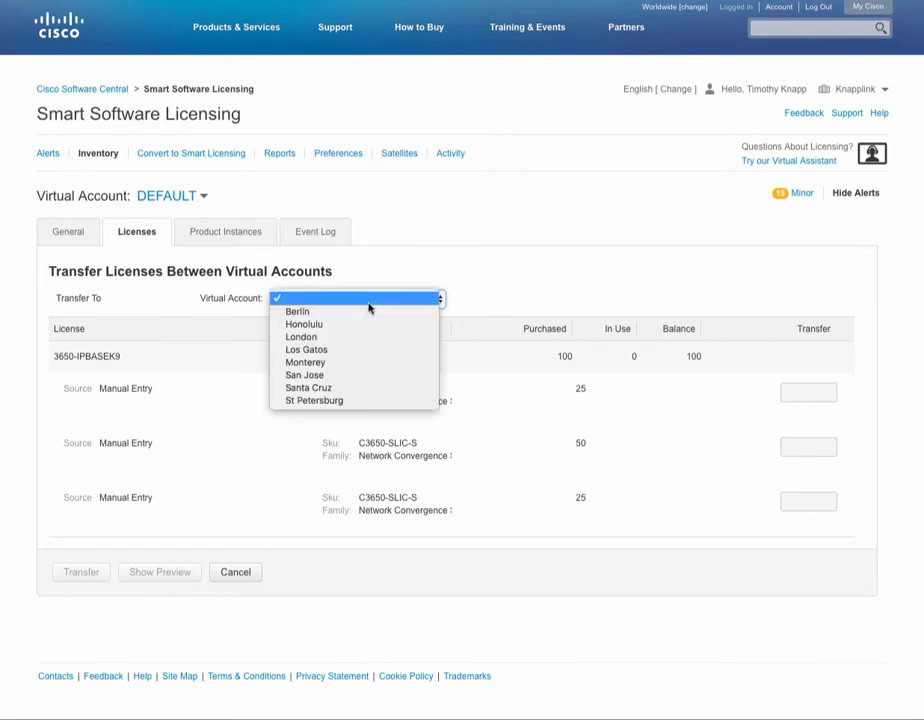
{"action": "left_click", "coordinate": [354, 298]}
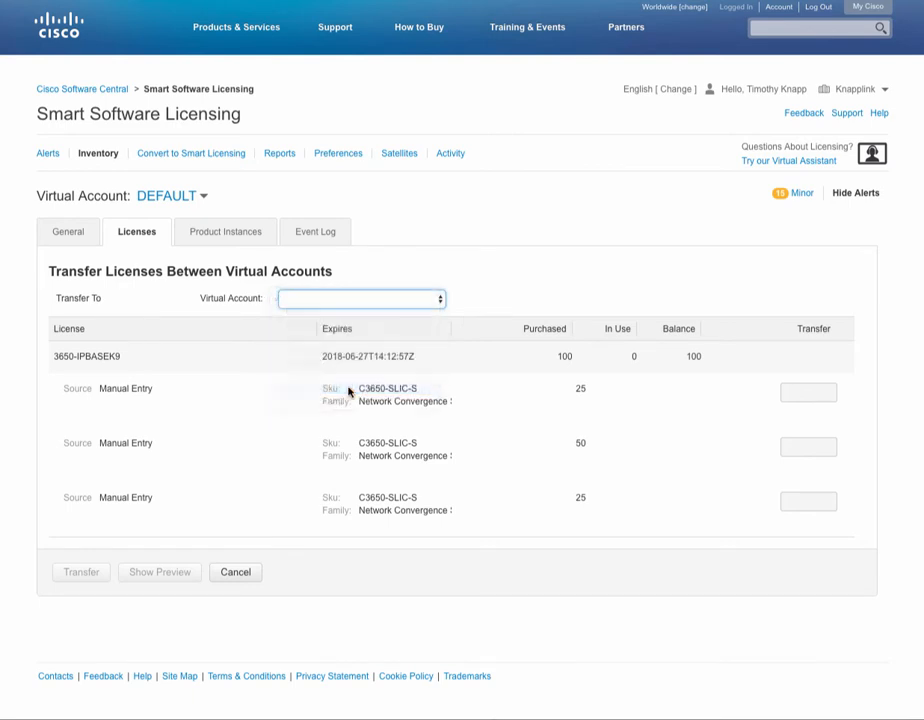
{"action": "left_click", "coordinate": [360, 298]}
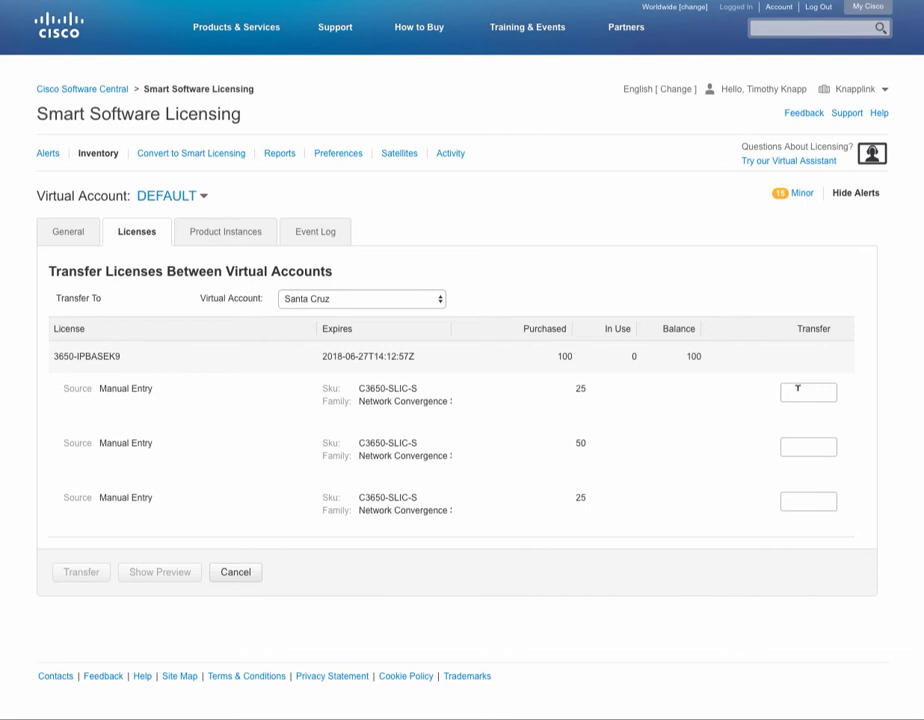
{"action": "type", "text": "25"}
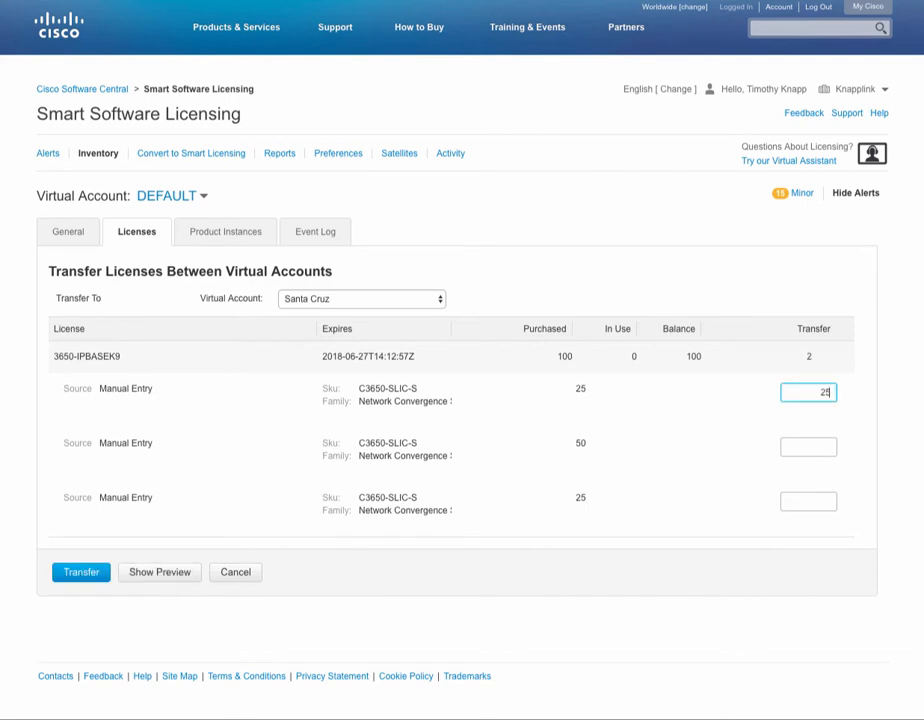
{"action": "type", "text": "25"}
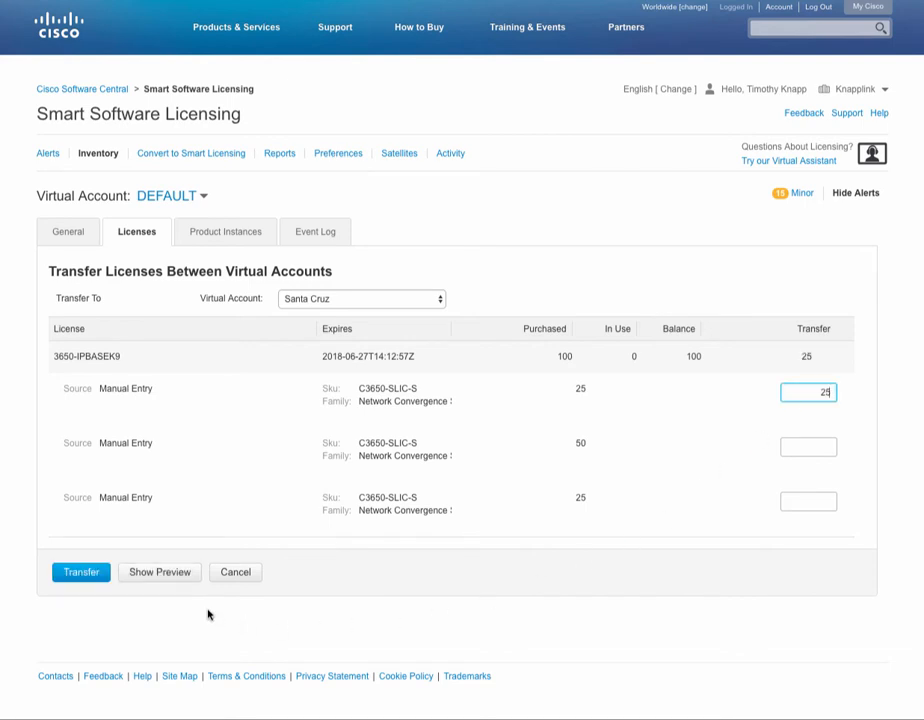
{"action": "left_click", "coordinate": [160, 572]}
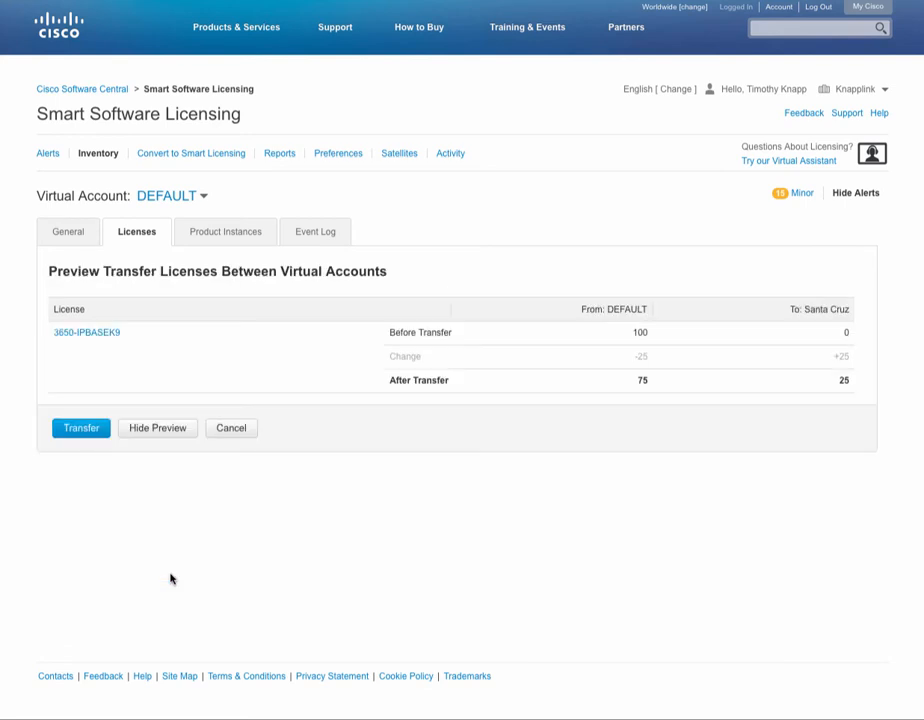
{"action": "mouse_move", "coordinate": [642, 364]}
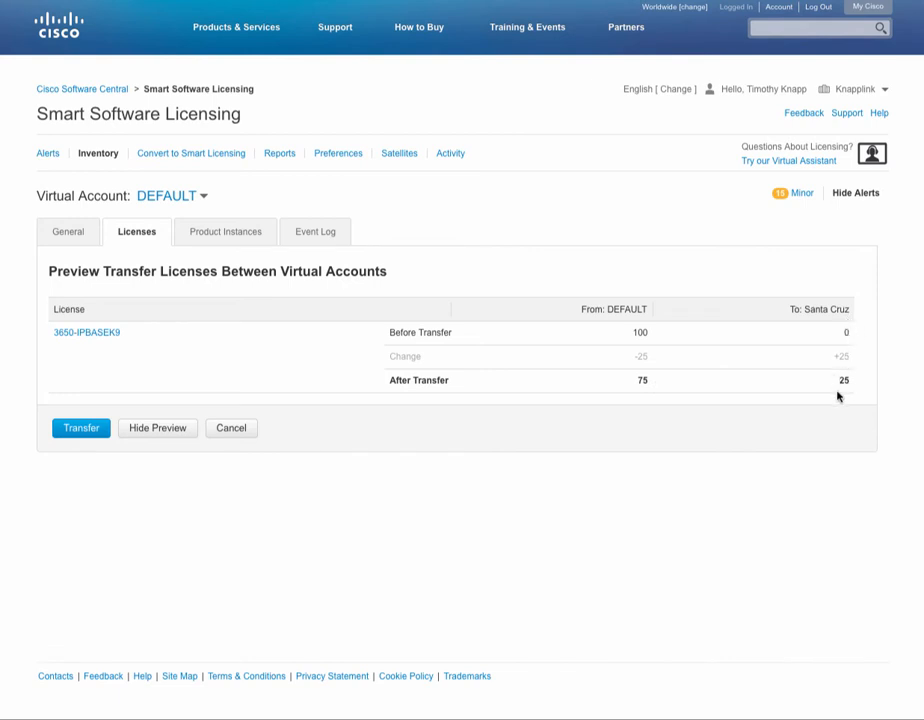
Step: Confirm the transfer, leaving DEFAULT with 75 3650-IPBASEK9 licenses
{"action": "left_click", "coordinate": [80, 428]}
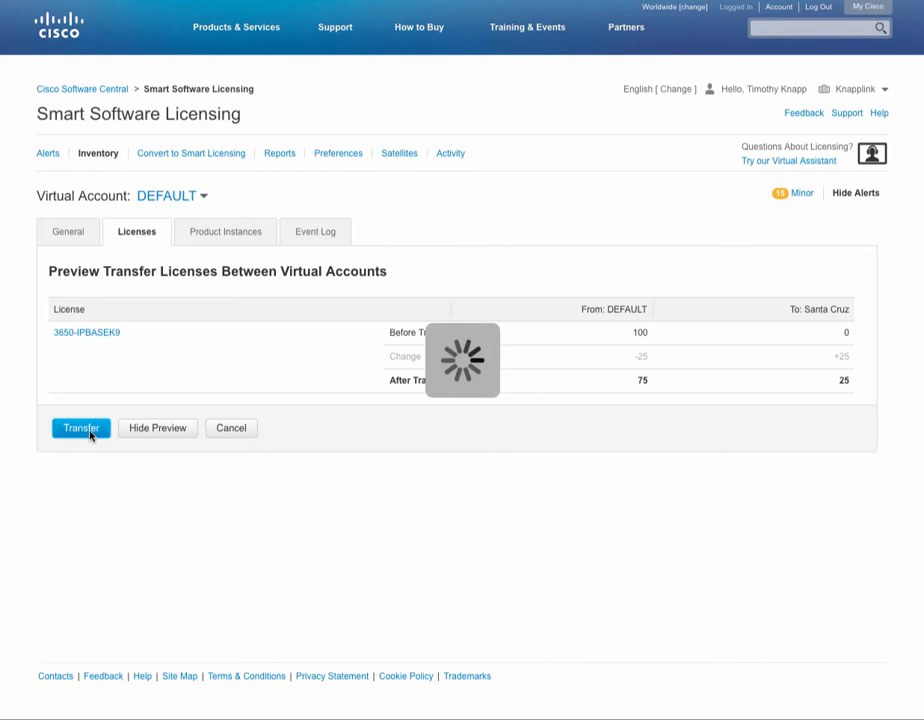
{"action": "left_click", "coordinate": [80, 428]}
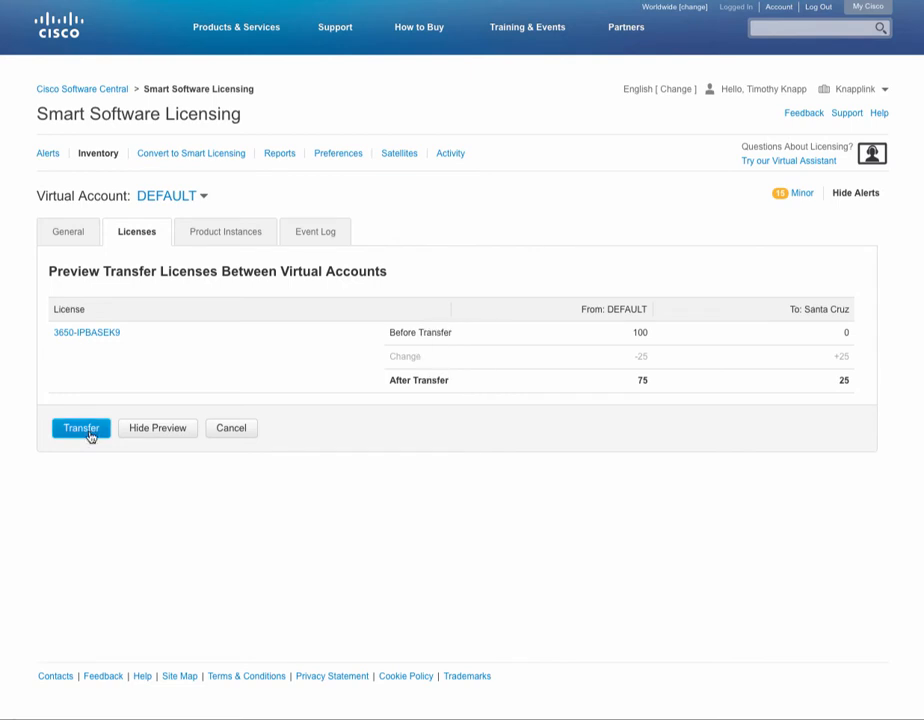
{"action": "left_click", "coordinate": [80, 428]}
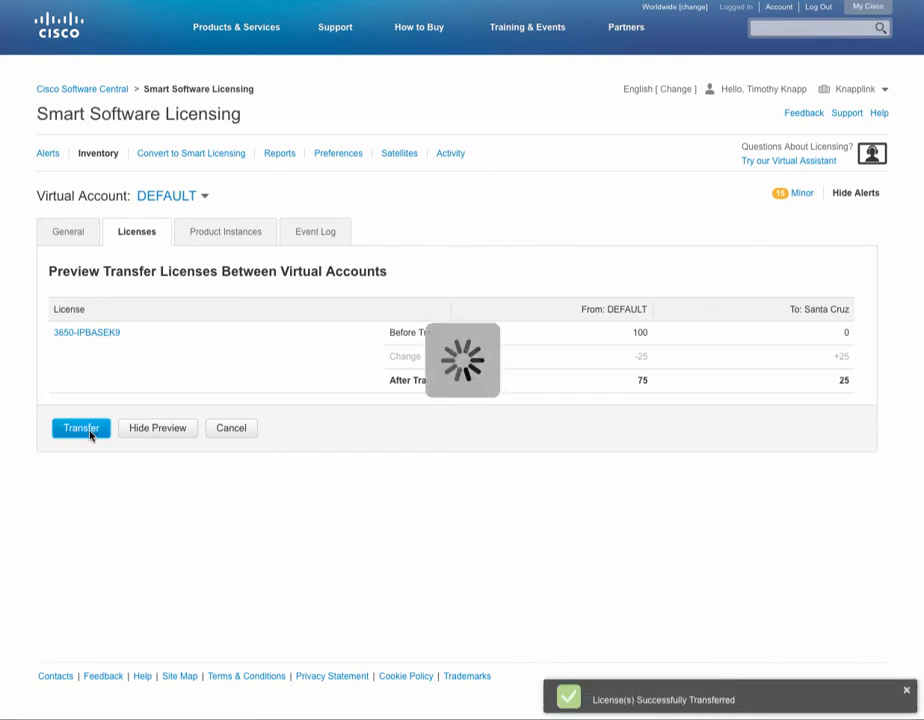
{"action": "left_click", "coordinate": [80, 428]}
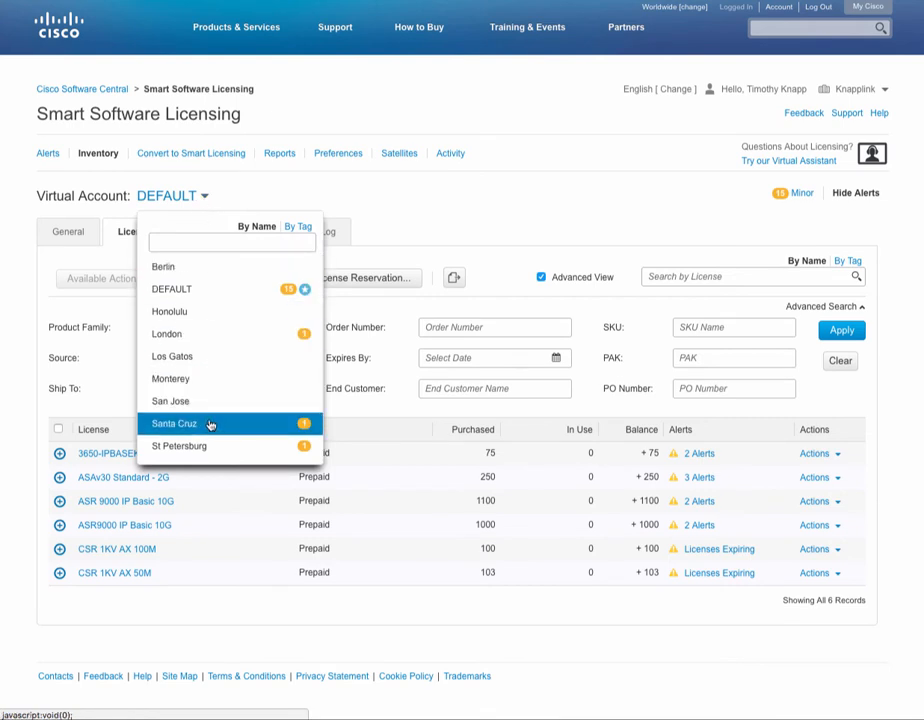
Step: Check Santa Cruz holds 25 3650-IPBASEK9 licenses, then return to DEFAULT's inventory
{"action": "left_click", "coordinate": [172, 424]}
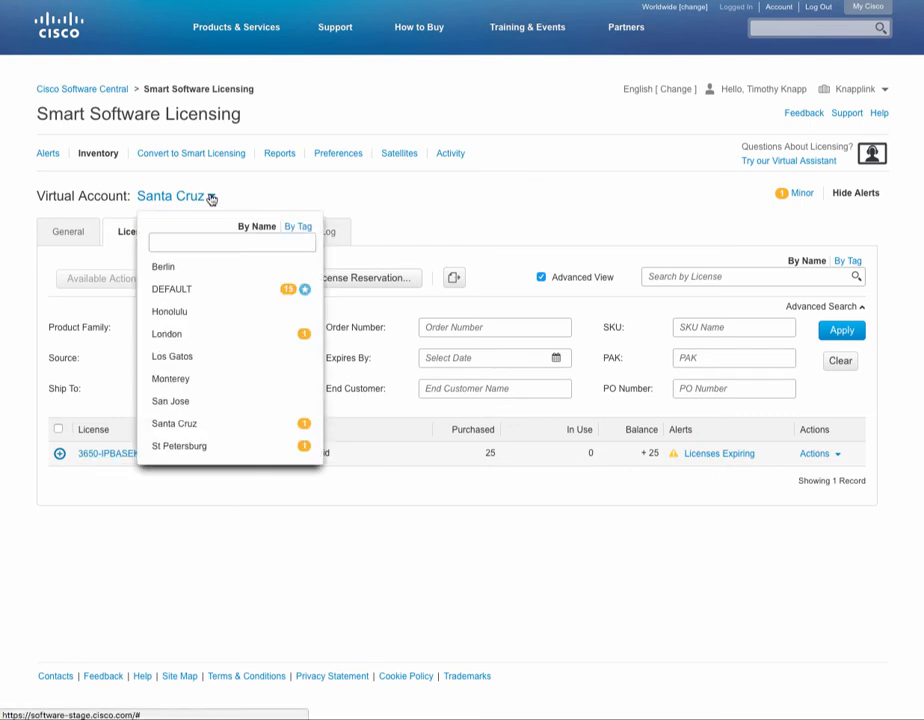
{"action": "left_click", "coordinate": [172, 288]}
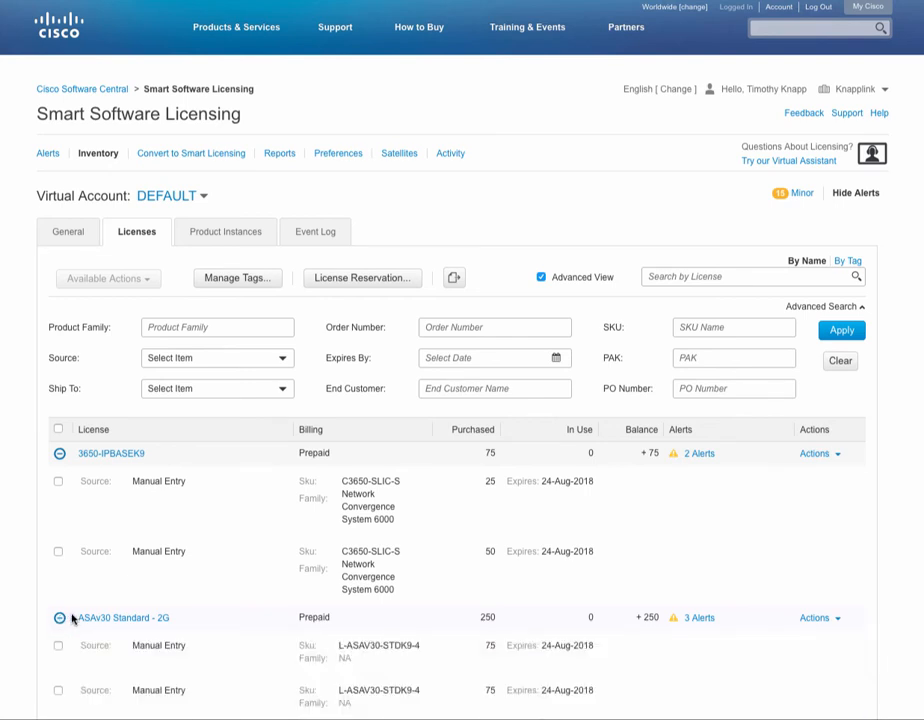
Step: Select all licenses in the DEFAULT inventory after trying individual 3650-IPBASEK9 sources
{"action": "left_click", "coordinate": [56, 480]}
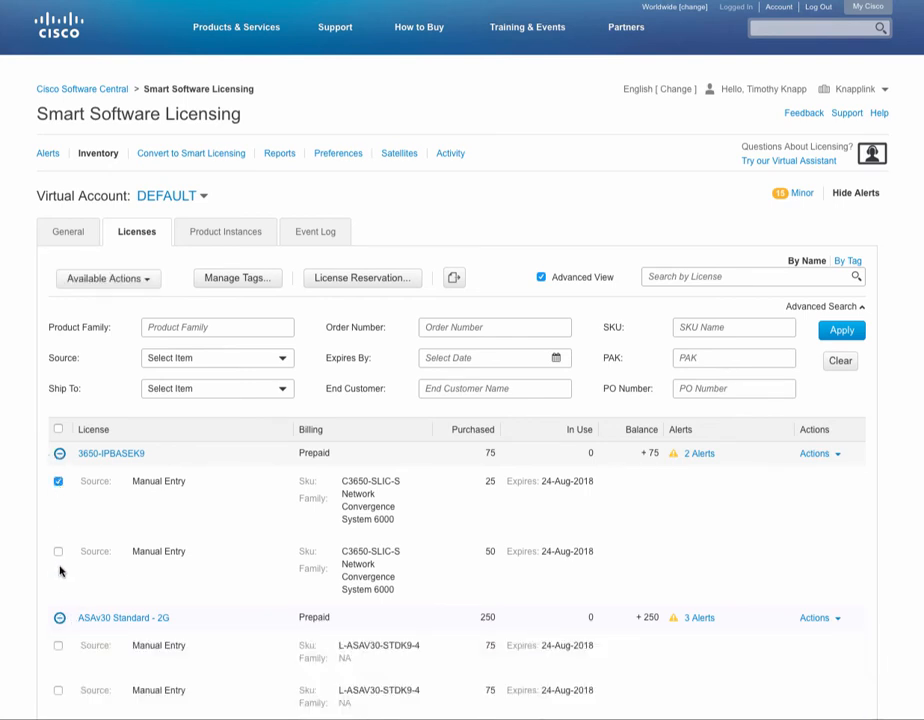
{"action": "left_click", "coordinate": [58, 552]}
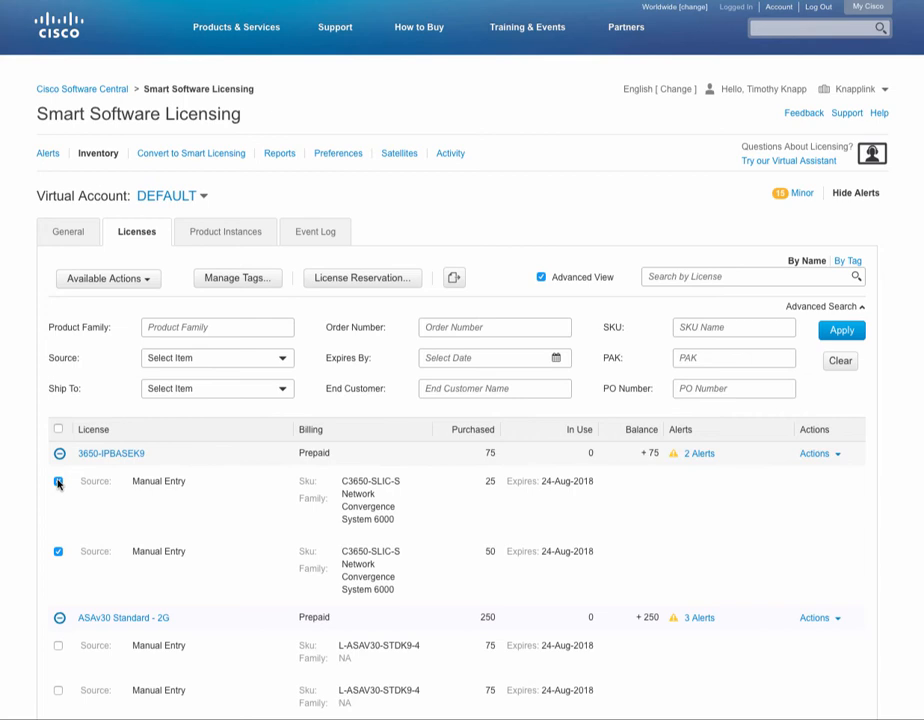
{"action": "left_click", "coordinate": [56, 480]}
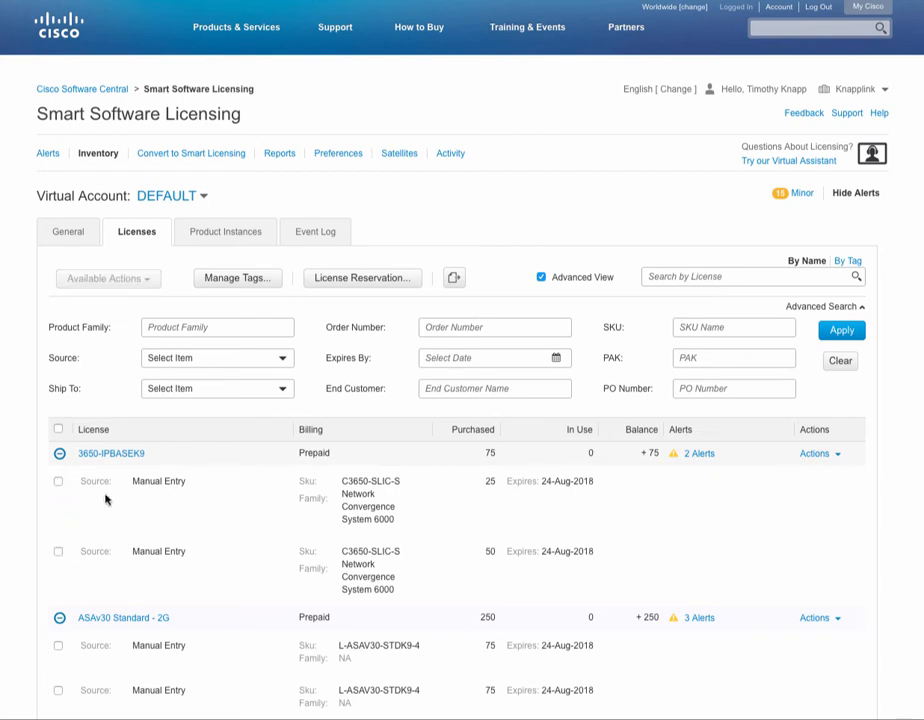
{"action": "left_click", "coordinate": [58, 428]}
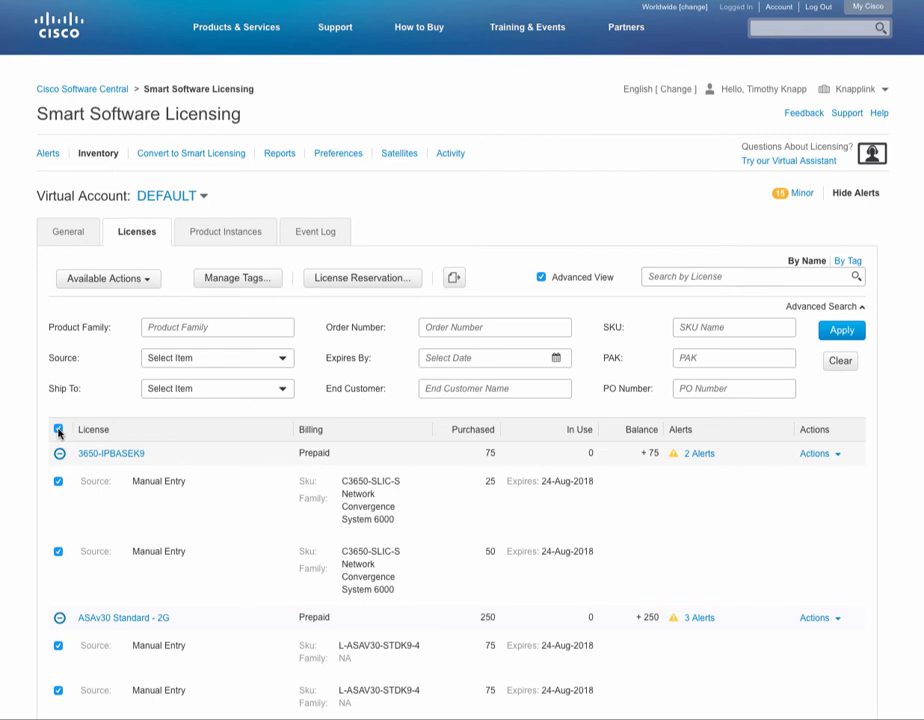
{"action": "left_click", "coordinate": [58, 428]}
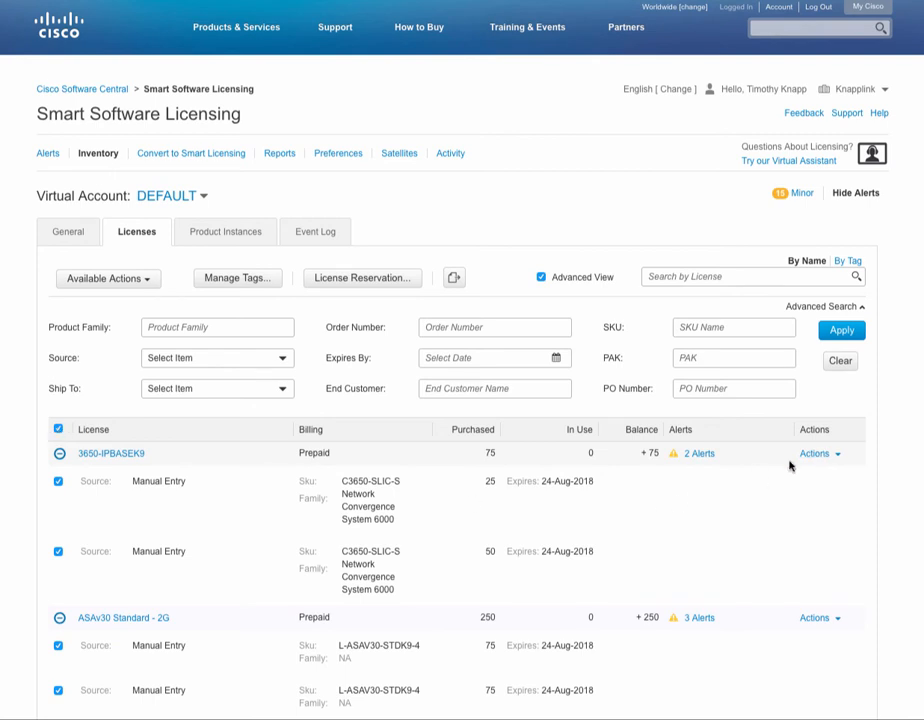
{"action": "mouse_move", "coordinate": [260, 444]}
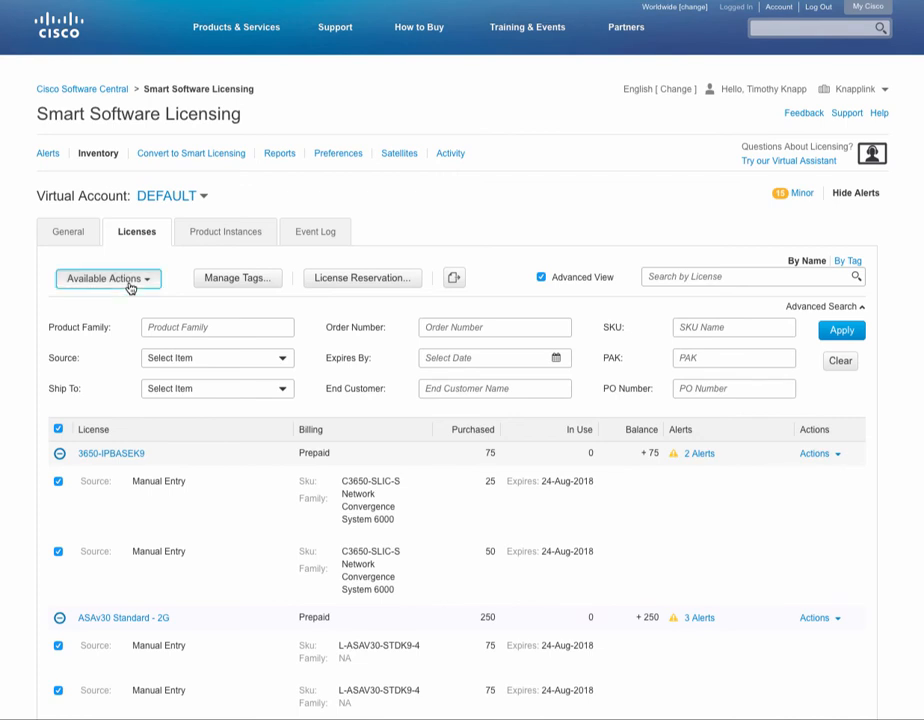
Step: Start a bulk Transfer from Available Actions for the selected licenses
{"action": "left_click", "coordinate": [108, 278]}
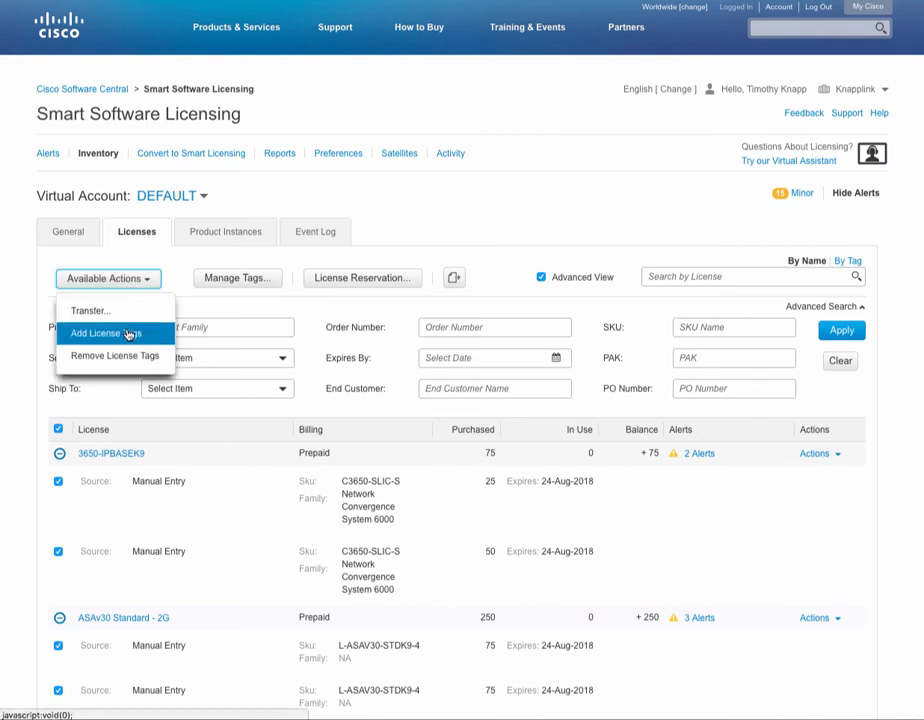
{"action": "mouse_move", "coordinate": [90, 310]}
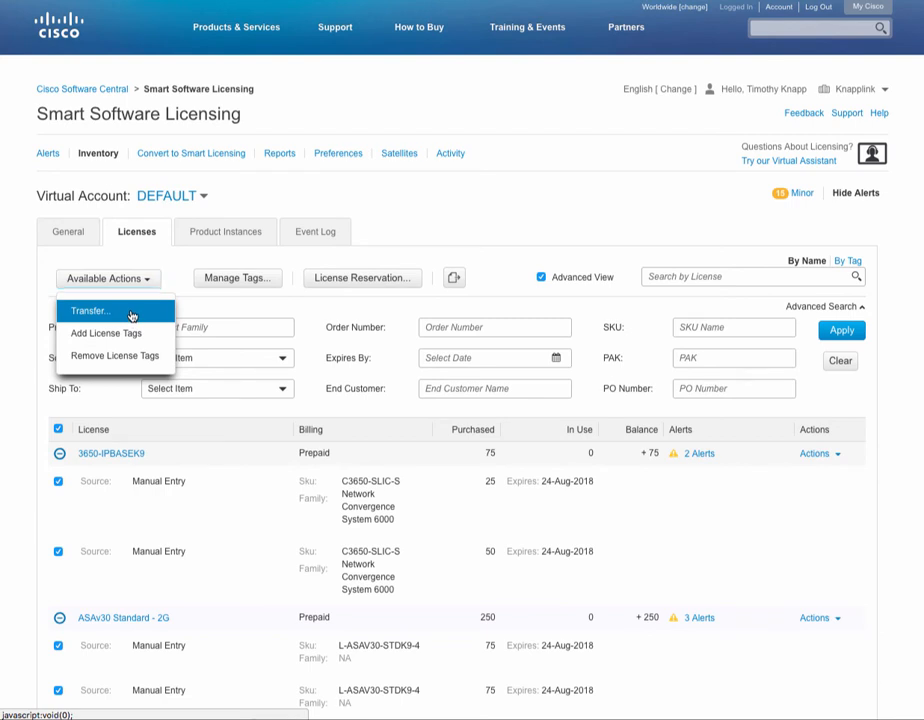
{"action": "left_click", "coordinate": [92, 310]}
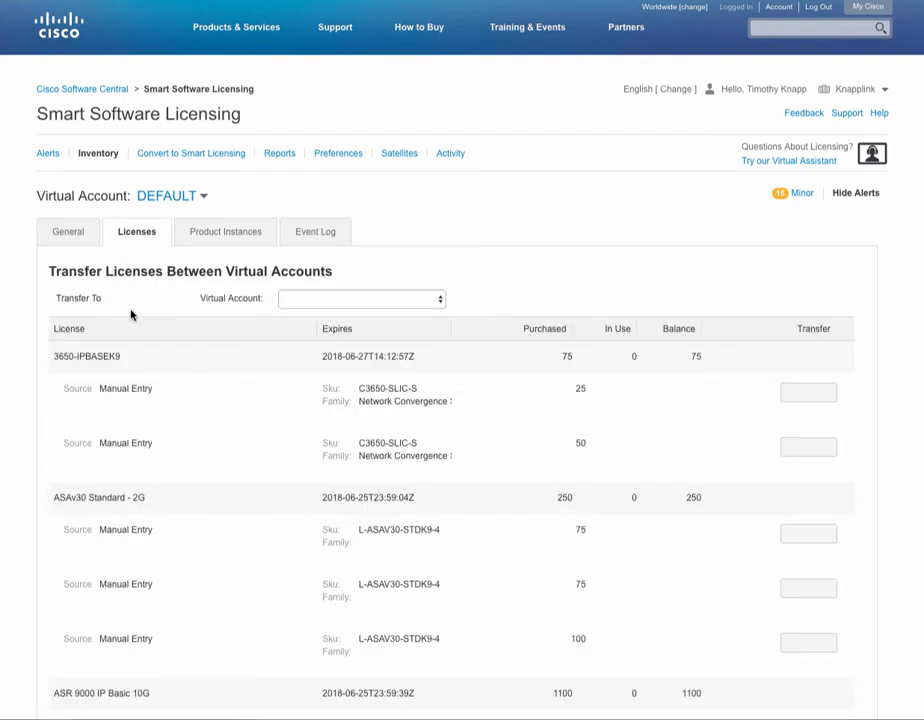
Step: Make Santa Cruz the destination and enter transfer quantities 50, 1000, 250, 100 and 50 across licenses
{"action": "left_click", "coordinate": [360, 298]}
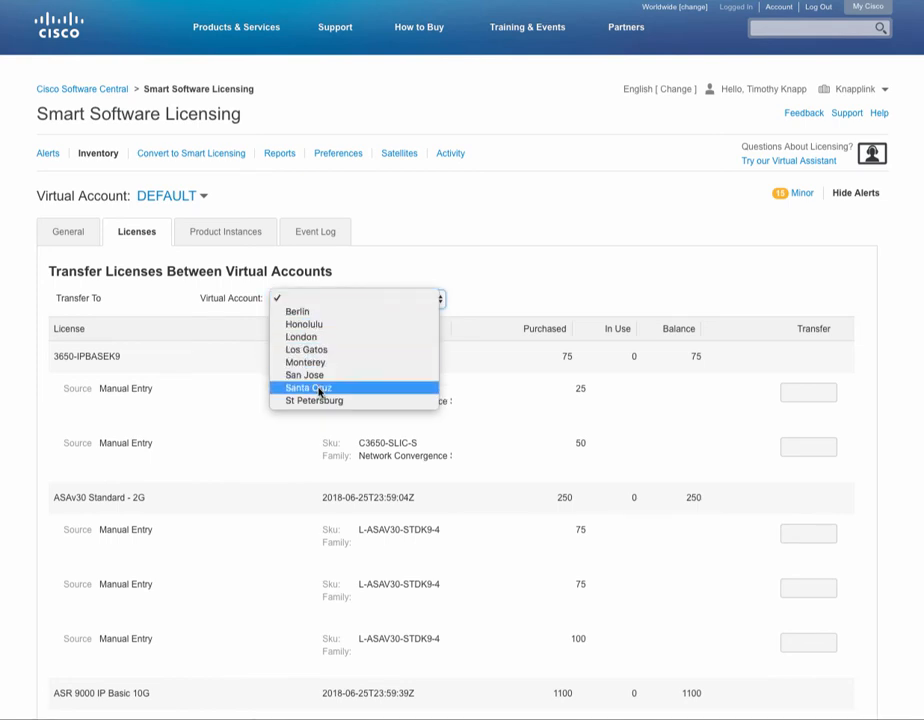
{"action": "left_click", "coordinate": [308, 388]}
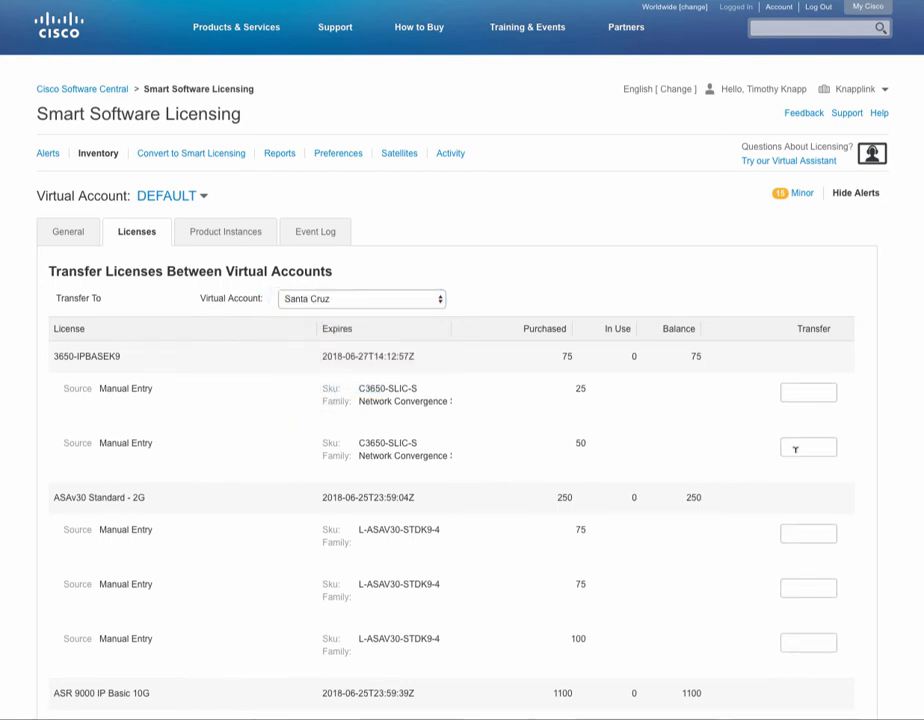
{"action": "left_click", "coordinate": [808, 448]}
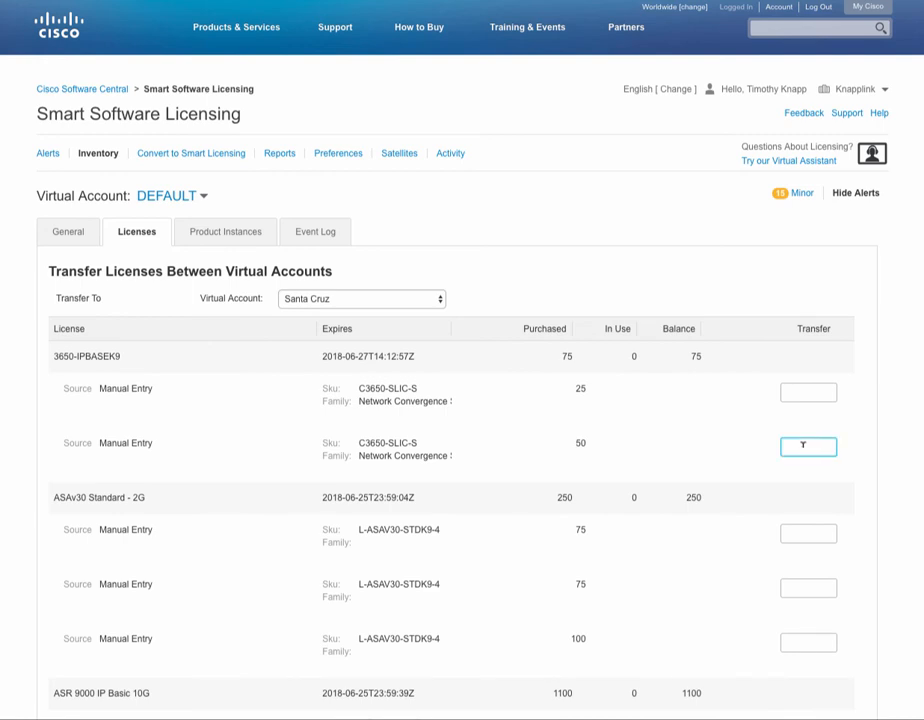
{"action": "type", "text": "50"}
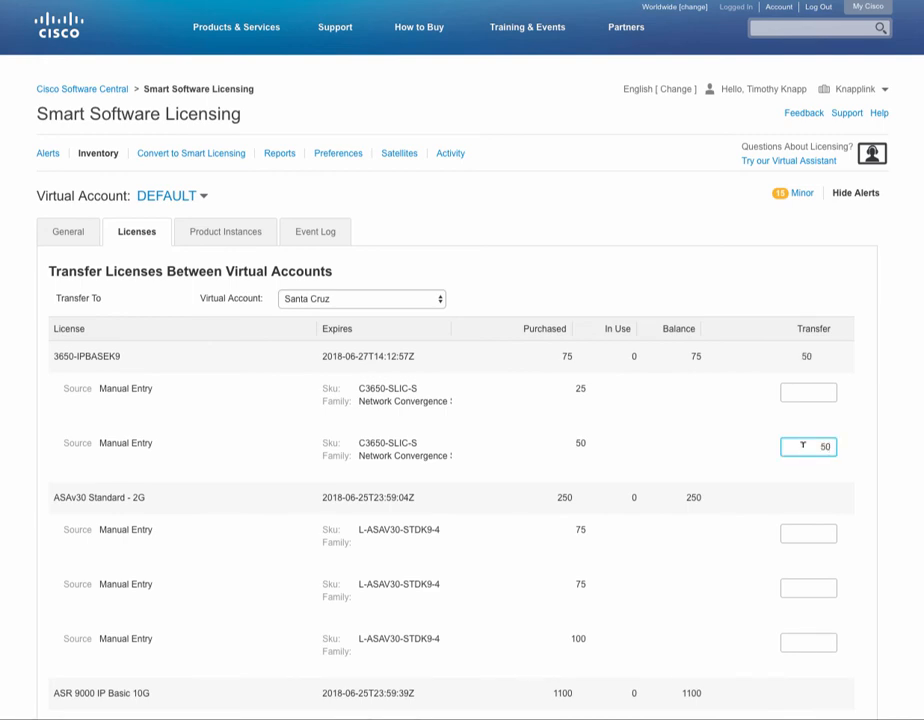
{"action": "scroll", "scroll_direction": "down", "scroll_amount": 3}
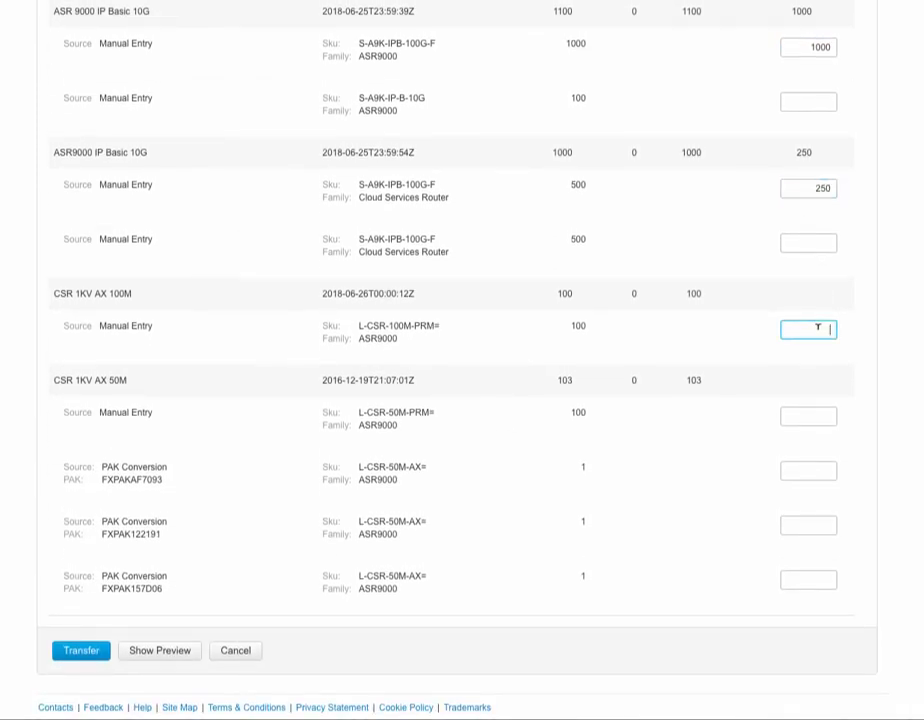
{"action": "type", "text": "100"}
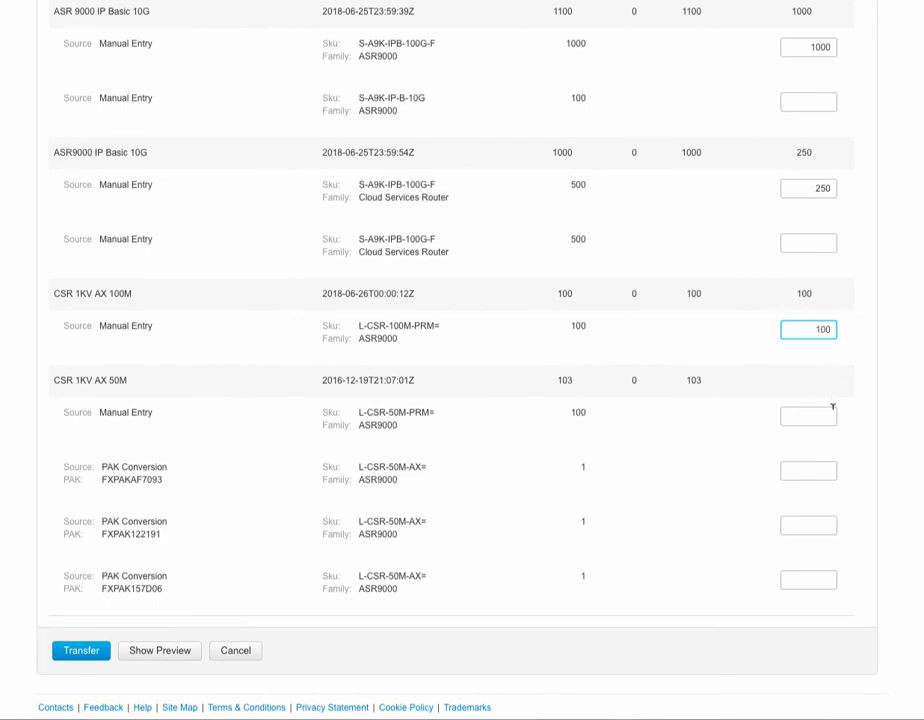
{"action": "type", "text": "5"}
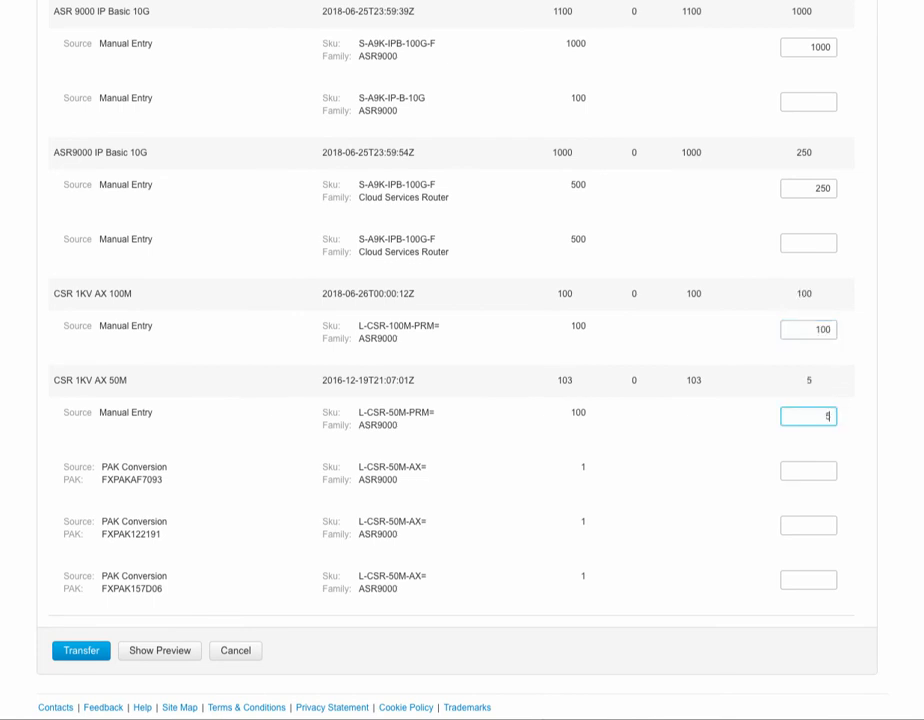
{"action": "type", "text": "50"}
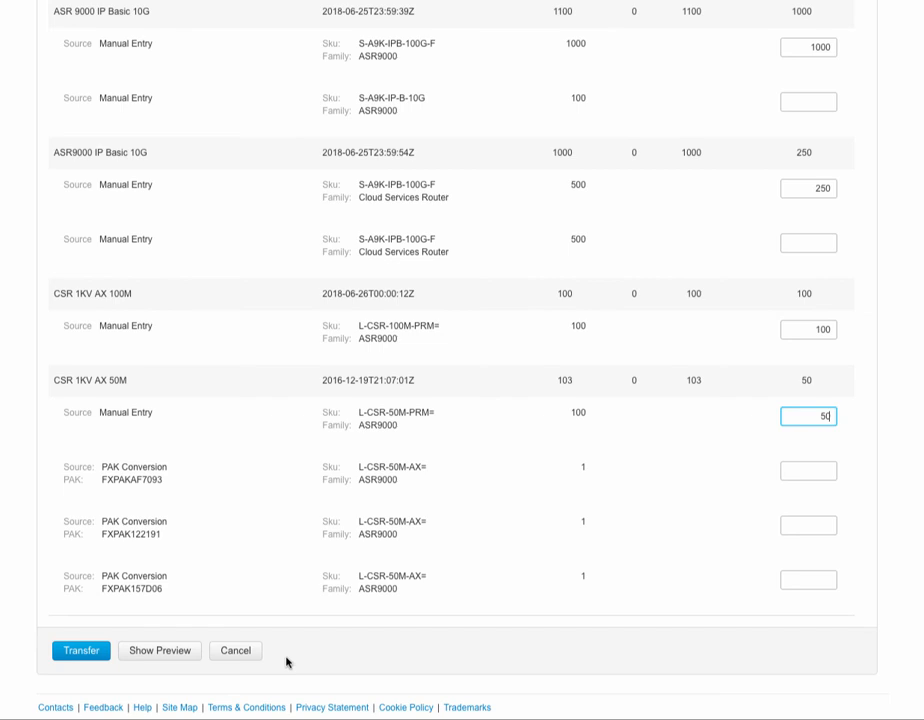
Step: Preview the before-and-after counts and complete the bulk transfer to Santa Cruz
{"action": "left_click", "coordinate": [160, 650]}
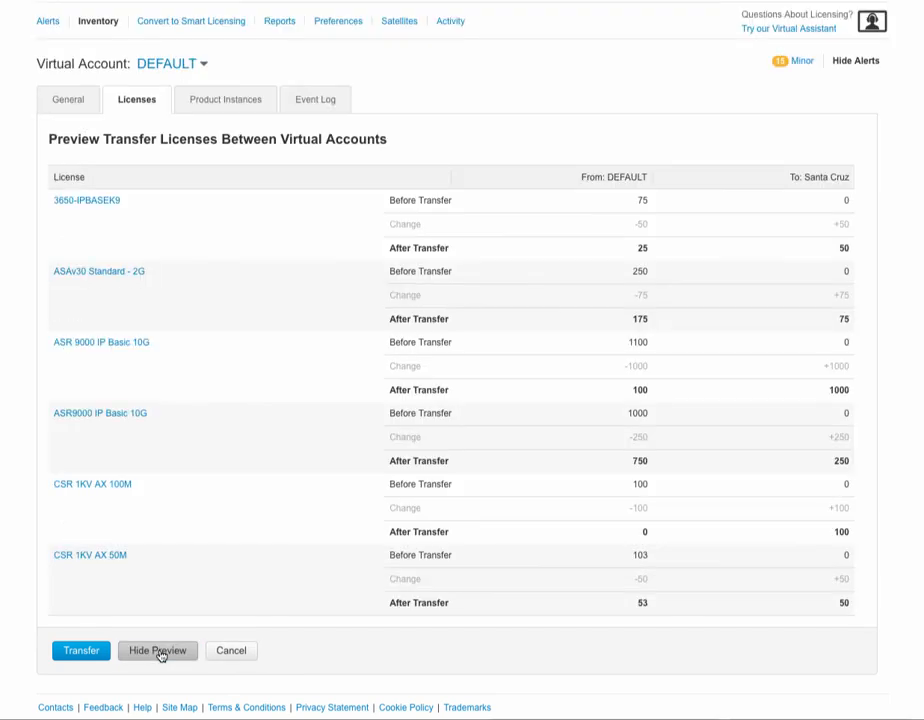
{"action": "mouse_move", "coordinate": [586, 196]}
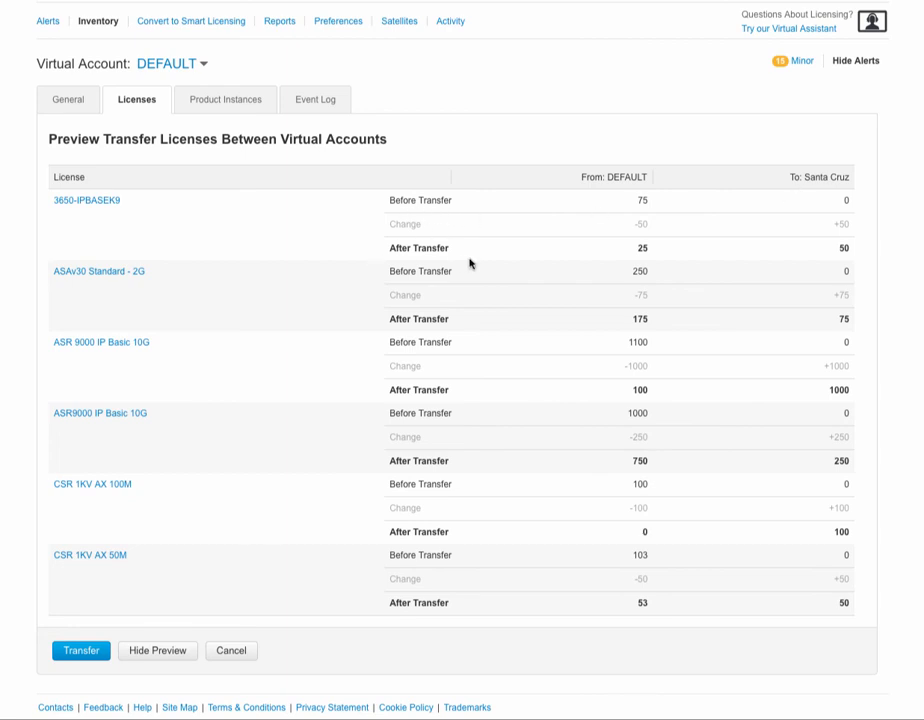
{"action": "left_click", "coordinate": [80, 650]}
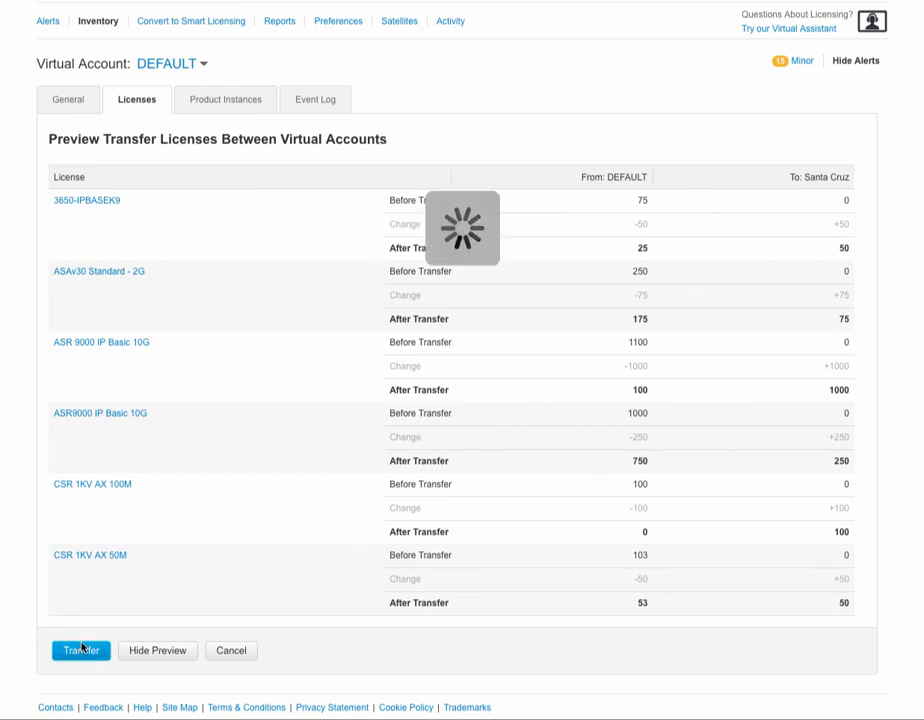
{"action": "left_click", "coordinate": [80, 650]}
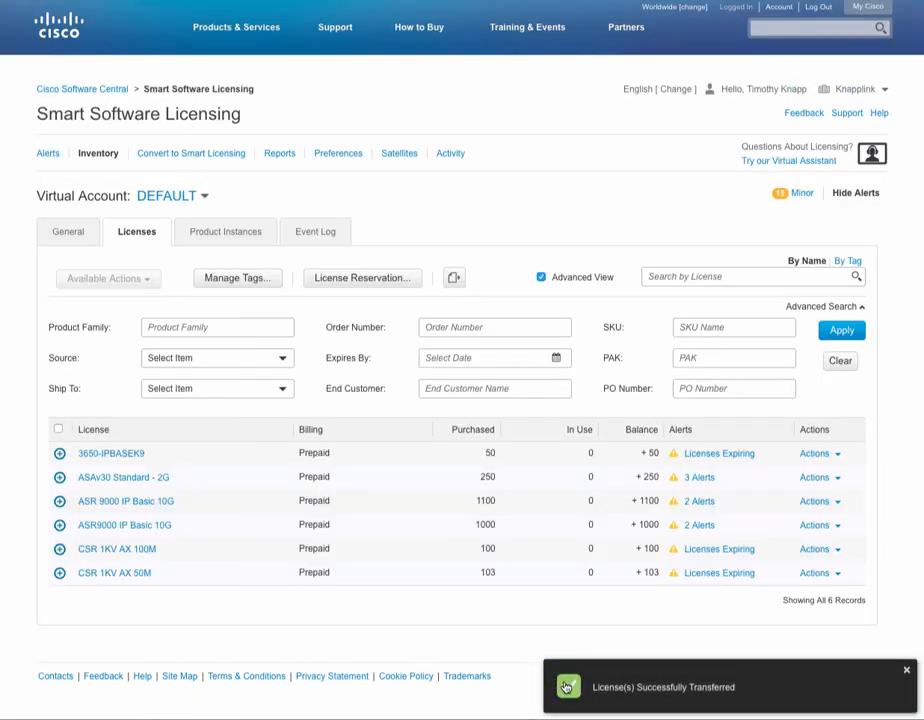
Step: Switch to the Santa Cruz virtual account to confirm the five transferred licenses, then return to Cisco Software Central
{"action": "left_click", "coordinate": [906, 668]}
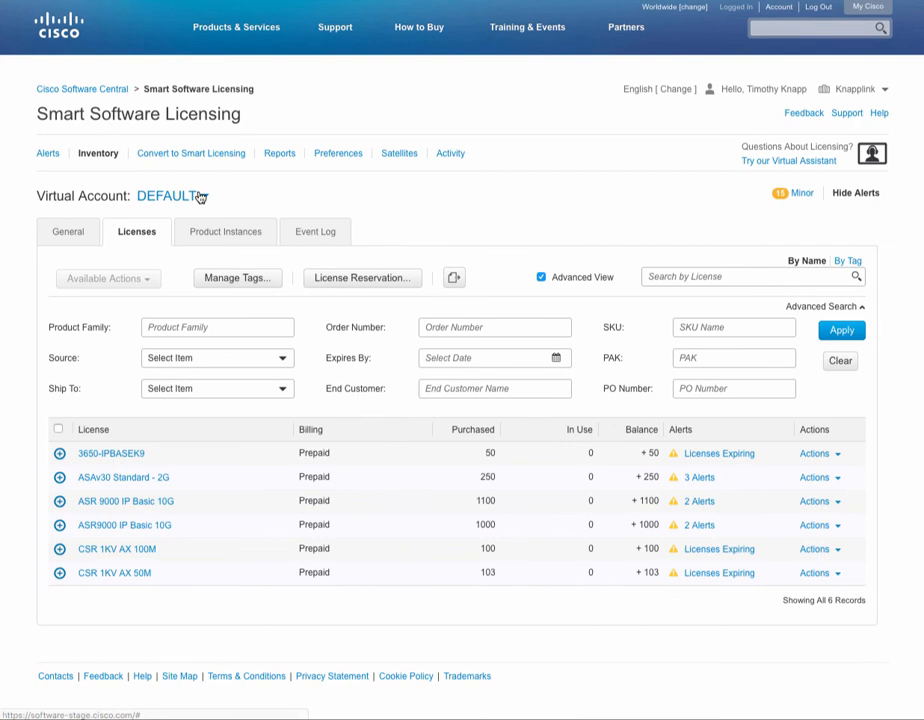
{"action": "left_click", "coordinate": [170, 196]}
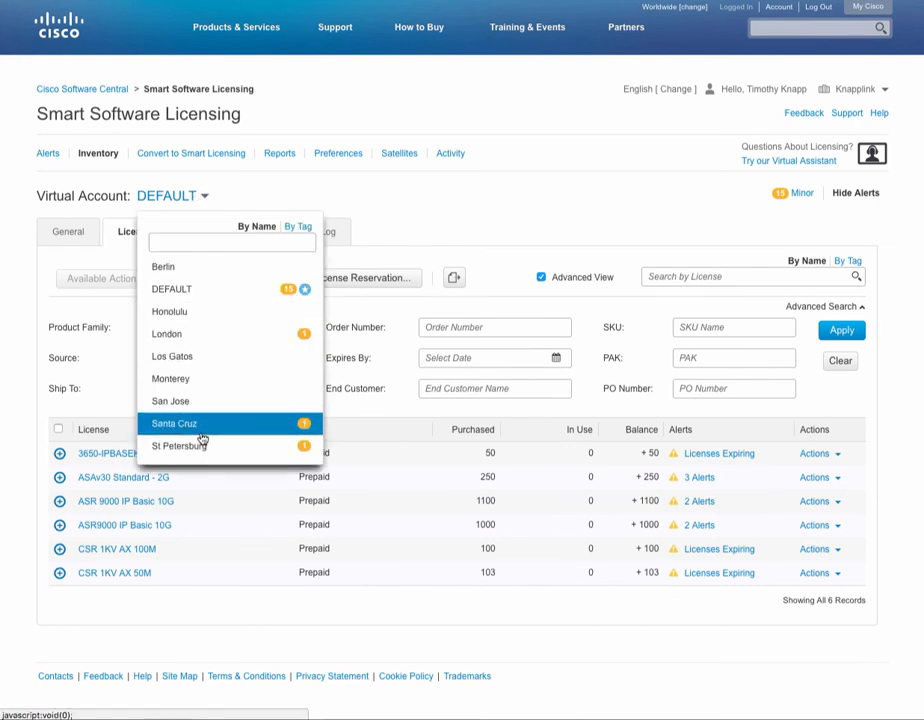
{"action": "left_click", "coordinate": [172, 424]}
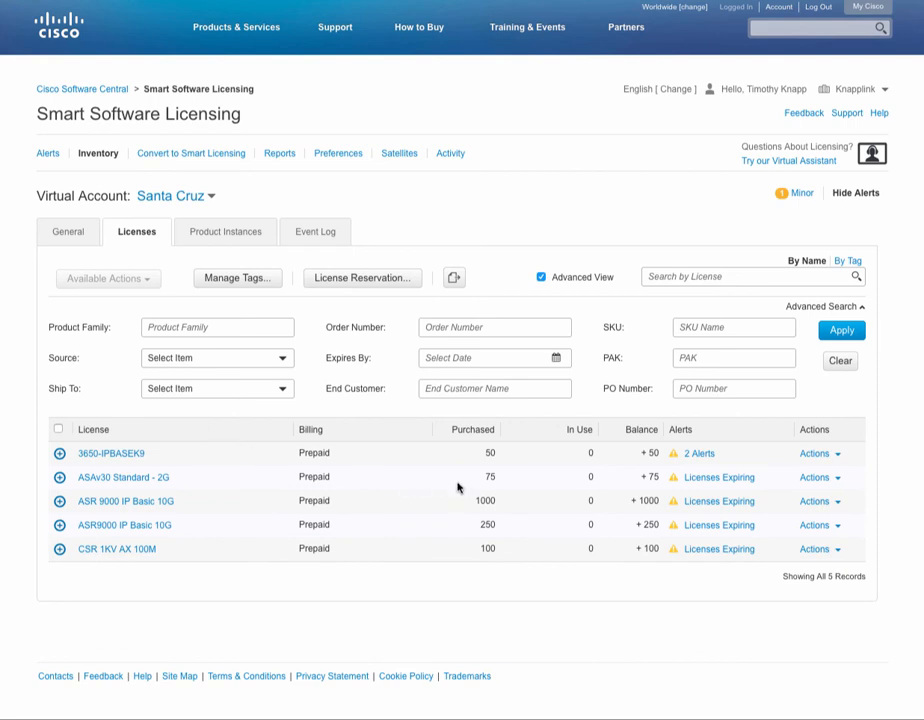
{"action": "mouse_move", "coordinate": [644, 456]}
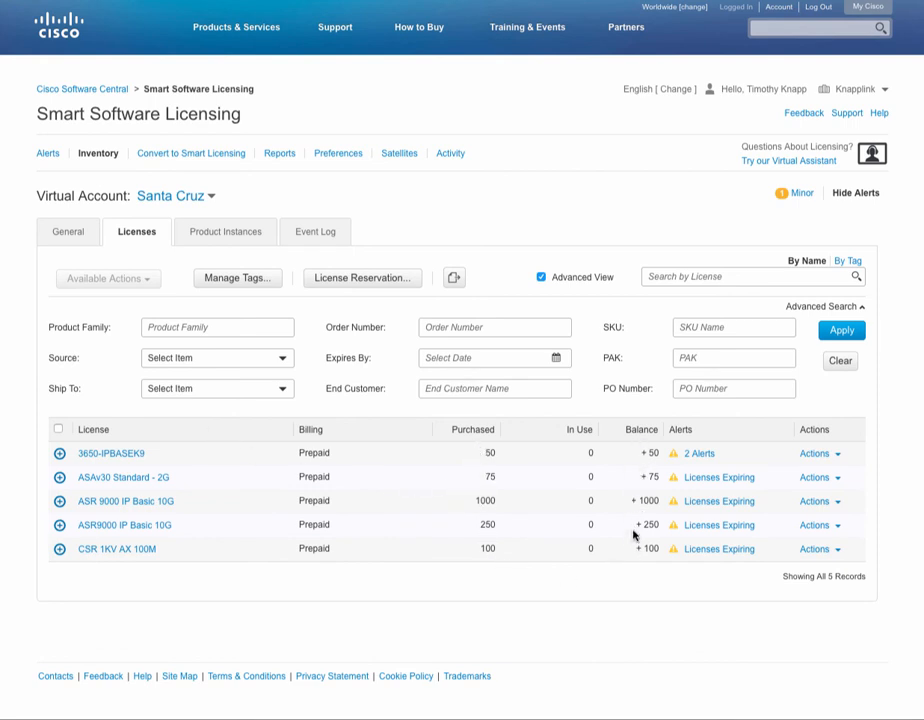
{"action": "mouse_move", "coordinate": [578, 576]}
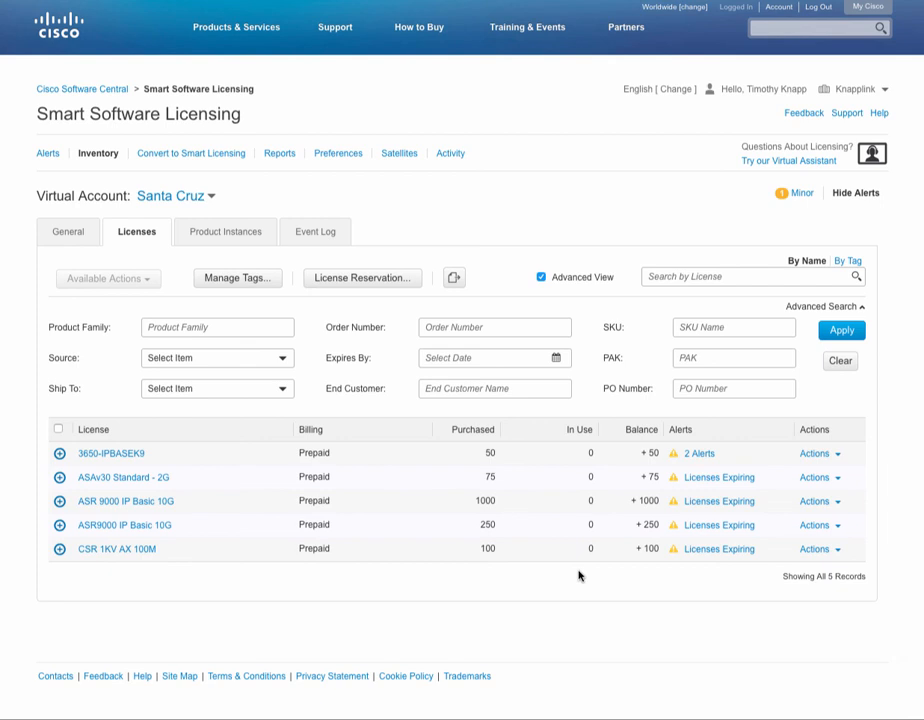
{"action": "mouse_move", "coordinate": [344, 482]}
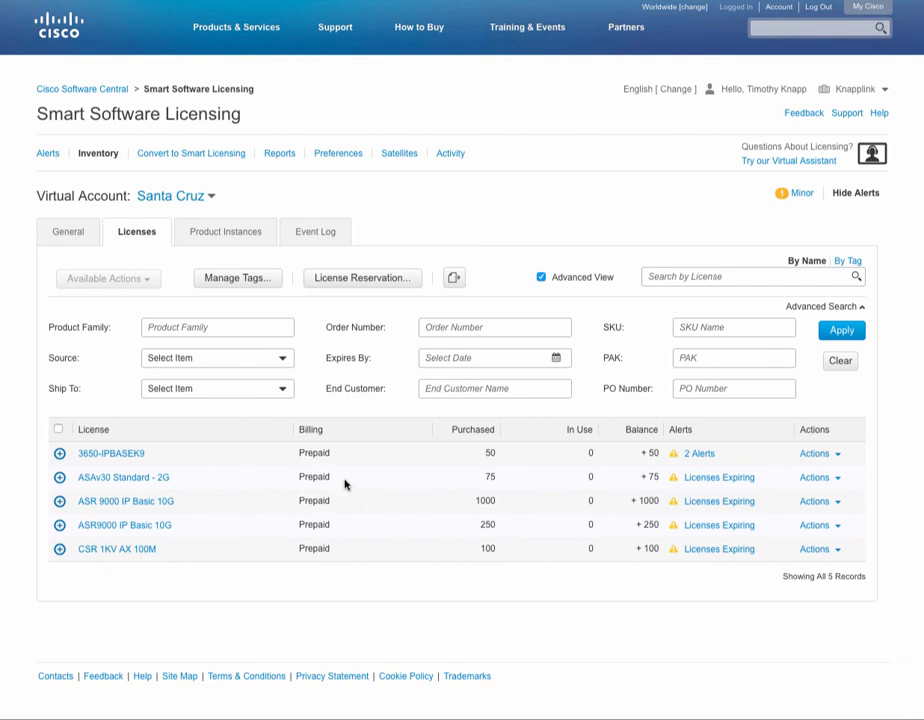
{"action": "left_click", "coordinate": [82, 88]}
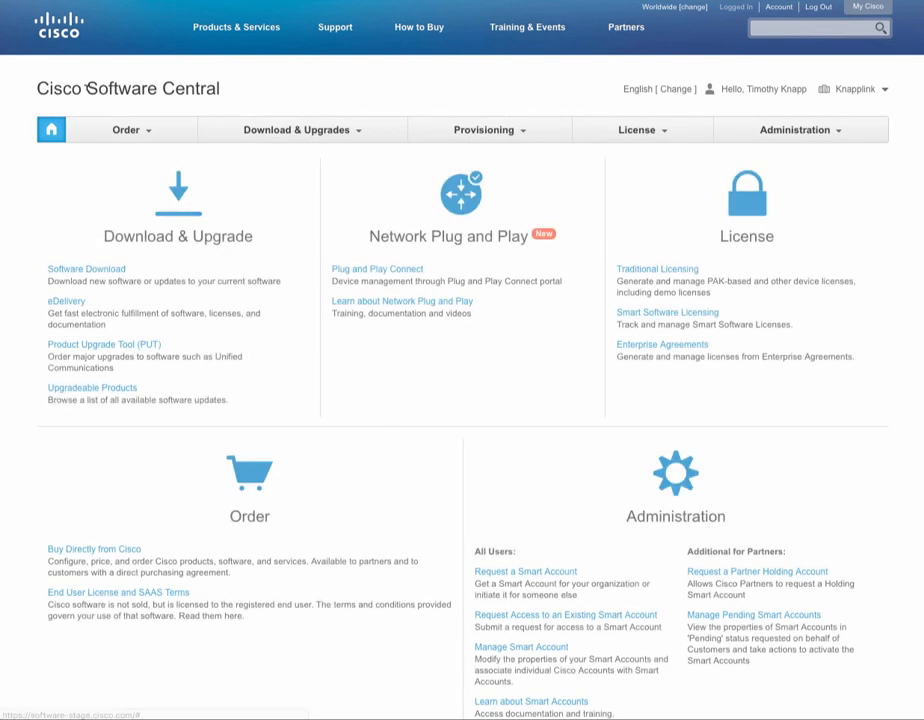